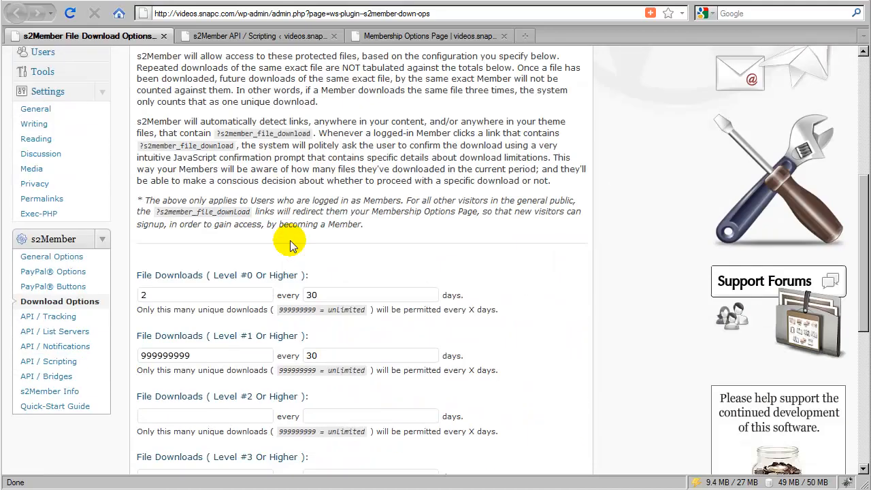
# Switch to the s2Member API / Scripting page in the browser.
pyautogui.scroll(-3)
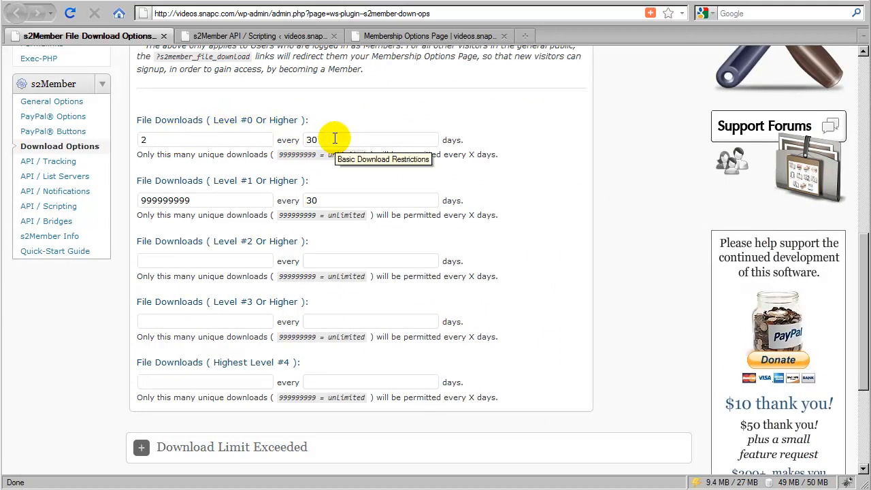
pyautogui.moveTo(238, 188)
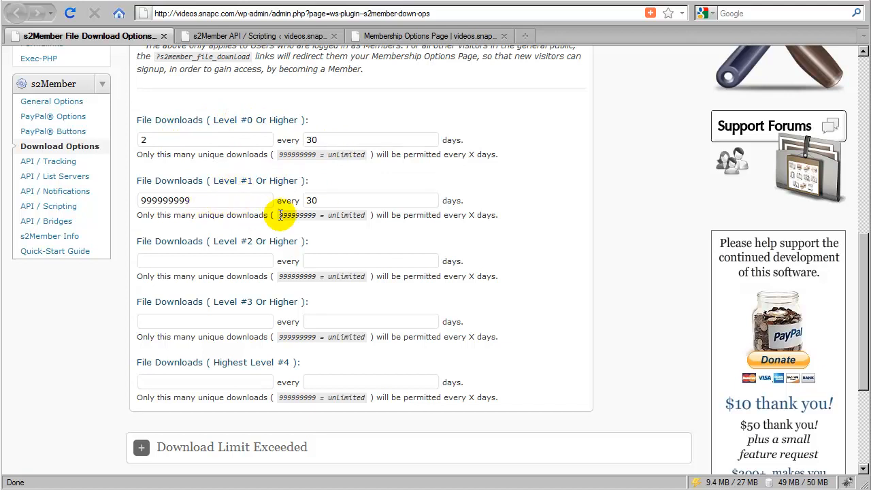
pyautogui.moveTo(332, 189)
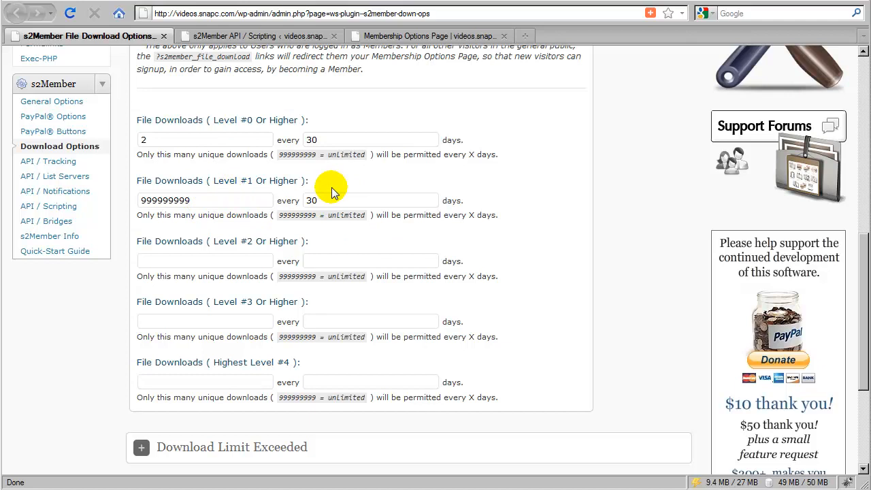
pyautogui.moveTo(320, 176)
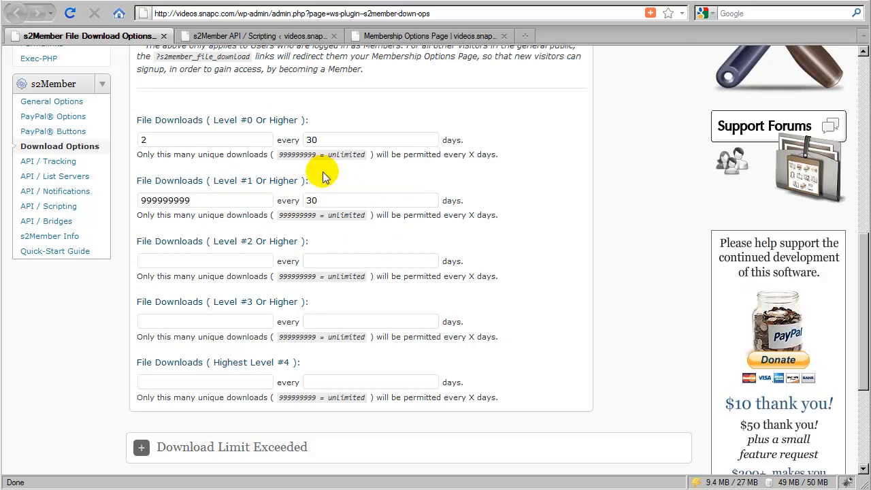
pyautogui.moveTo(269, 185)
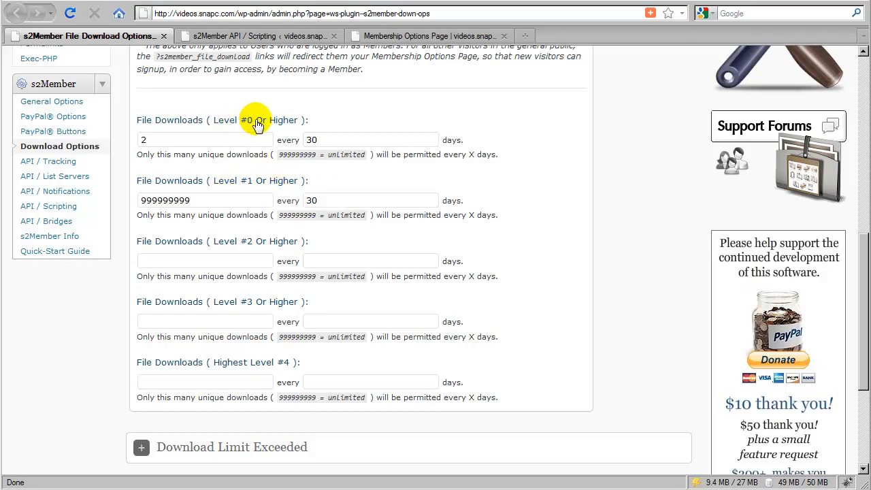
pyautogui.moveTo(334, 145)
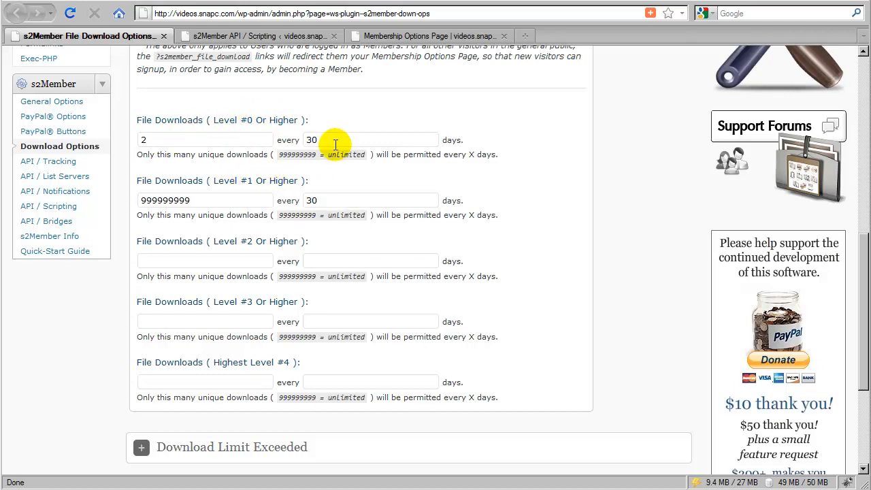
pyautogui.moveTo(338, 142)
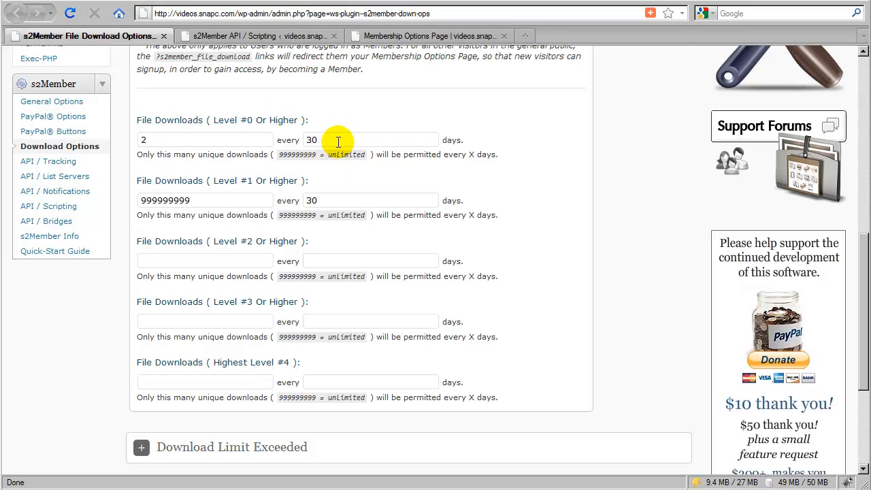
pyautogui.moveTo(316, 169)
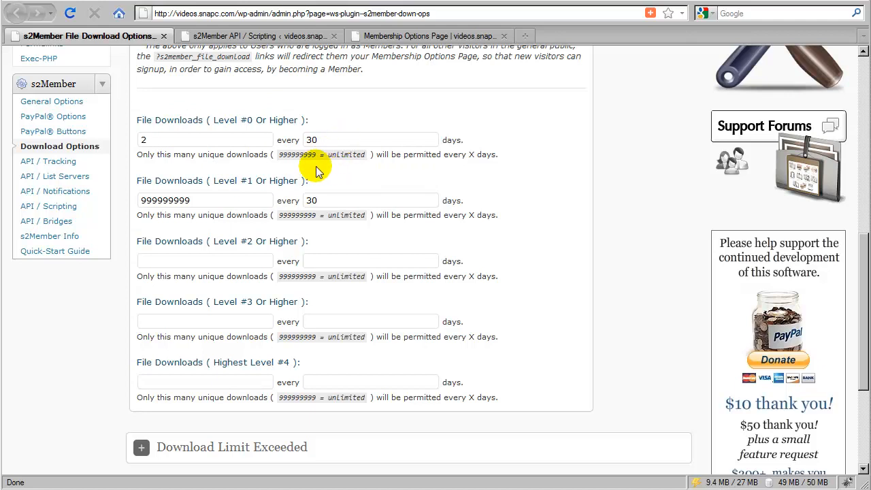
pyautogui.moveTo(317, 186)
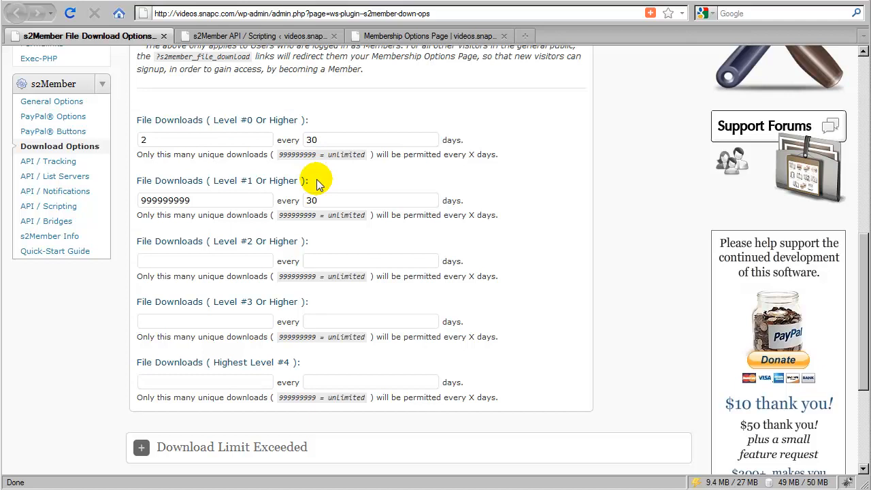
pyautogui.moveTo(225, 187)
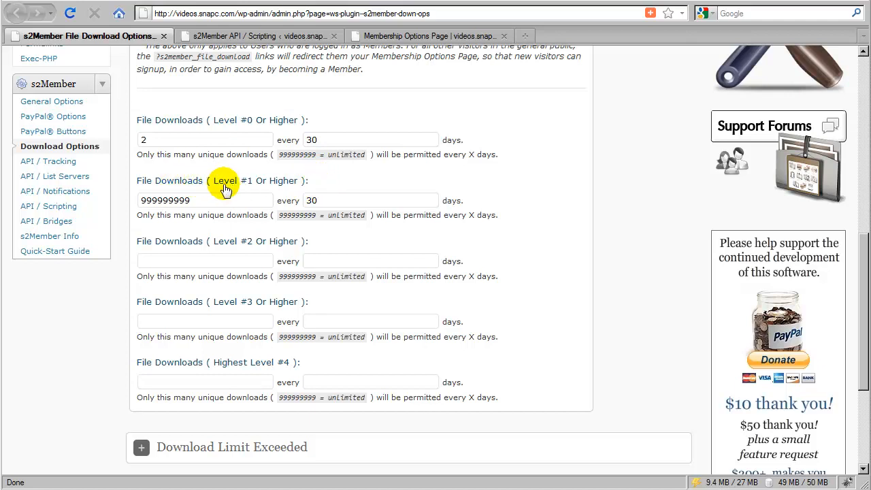
pyautogui.moveTo(278, 133)
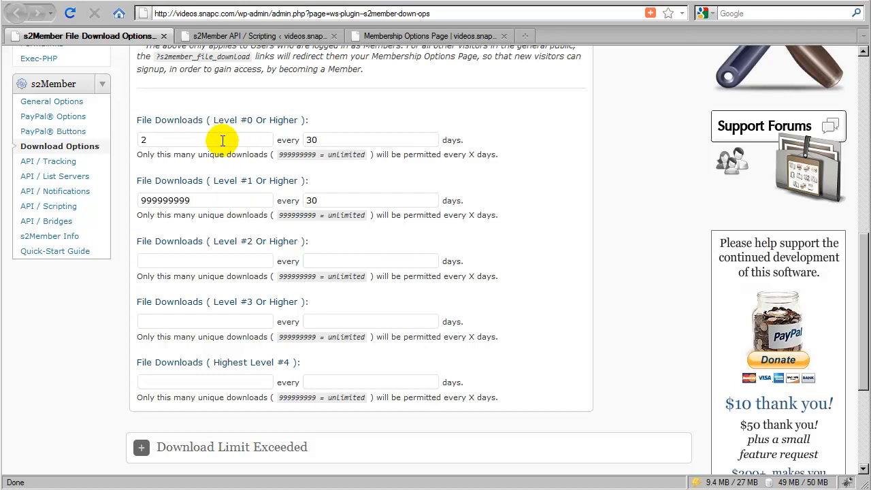
pyautogui.moveTo(249, 253)
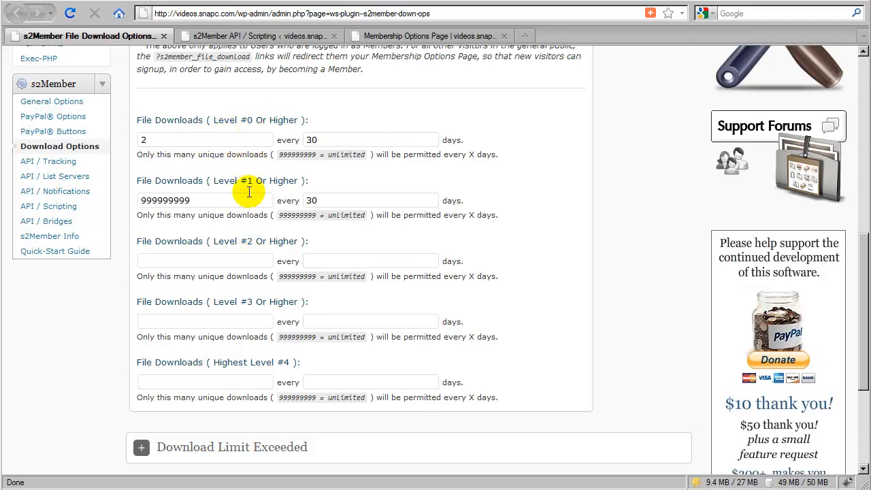
pyautogui.moveTo(300, 168)
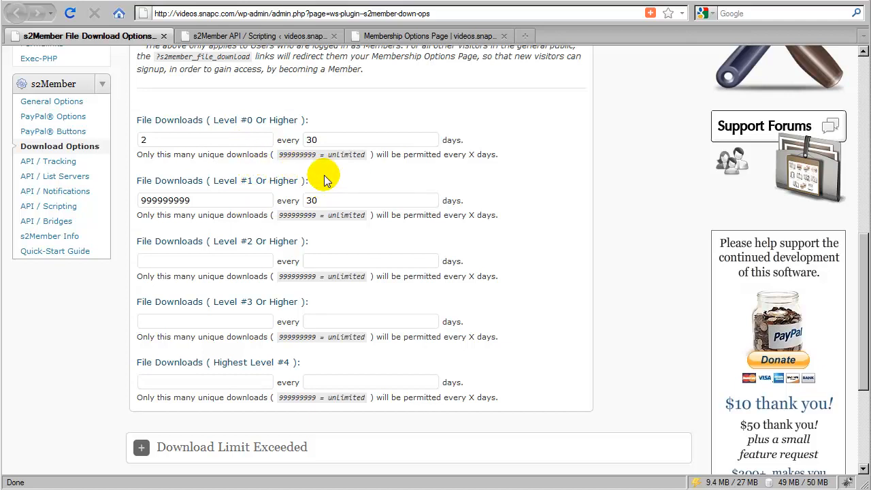
pyautogui.moveTo(309, 111)
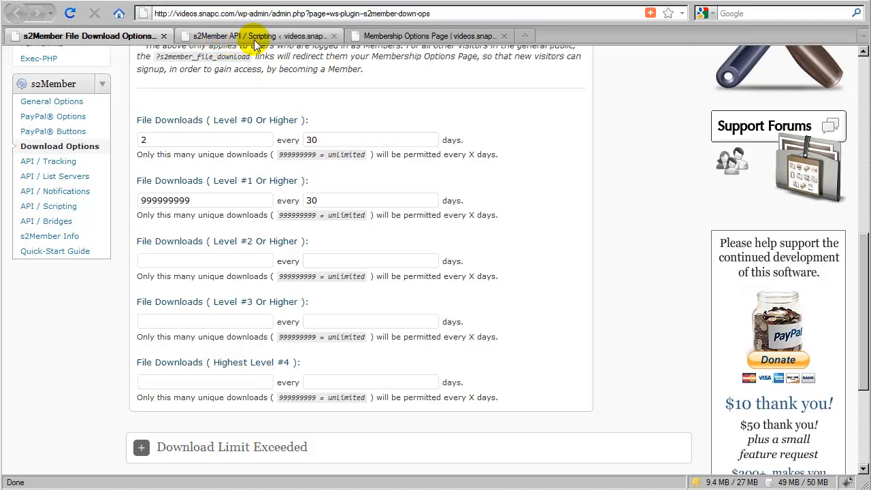
pyautogui.click(248, 35)
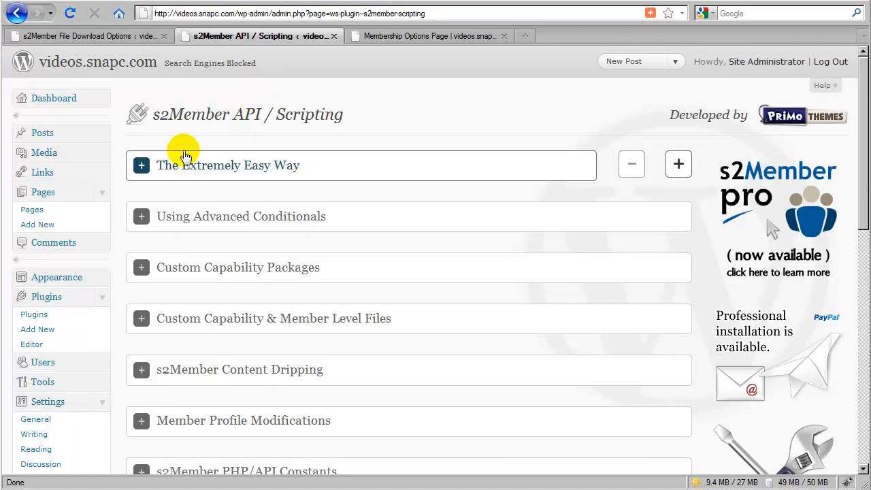
pyautogui.moveTo(308, 129)
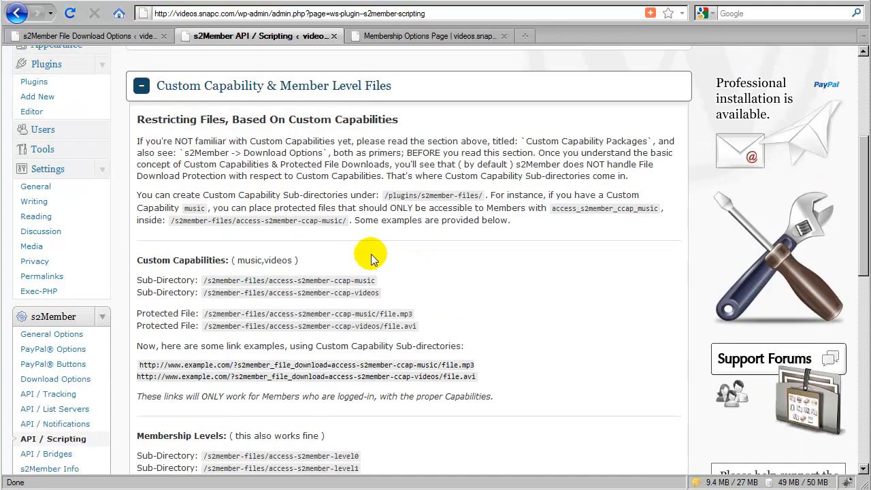
# Scroll to the Membership Levels sub-directory paths and level-based download link examples.
pyautogui.scroll(-3)
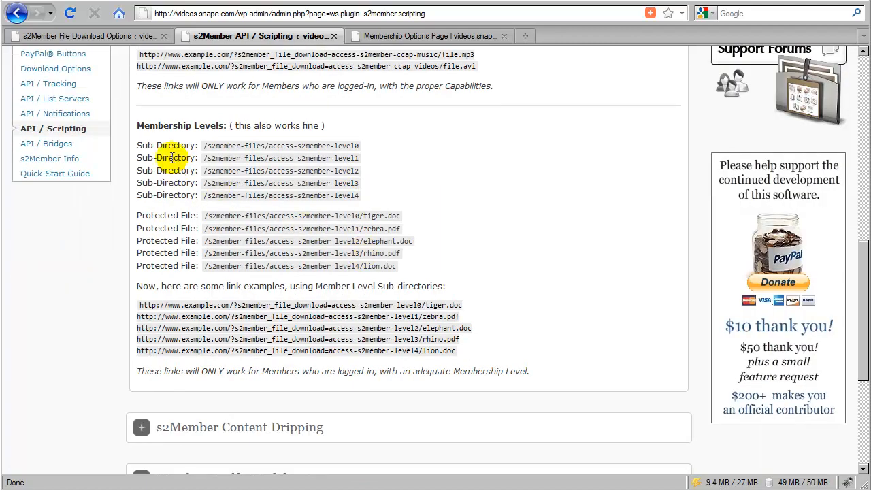
pyautogui.moveTo(213, 136)
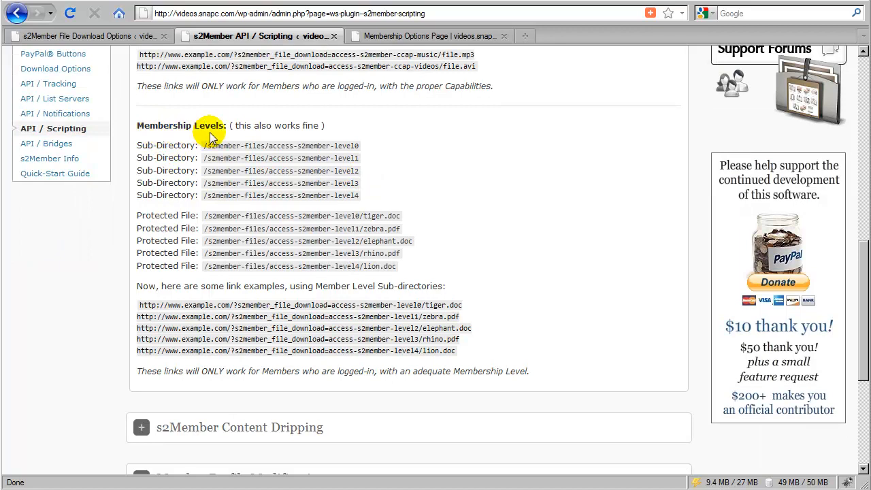
pyautogui.moveTo(212, 138)
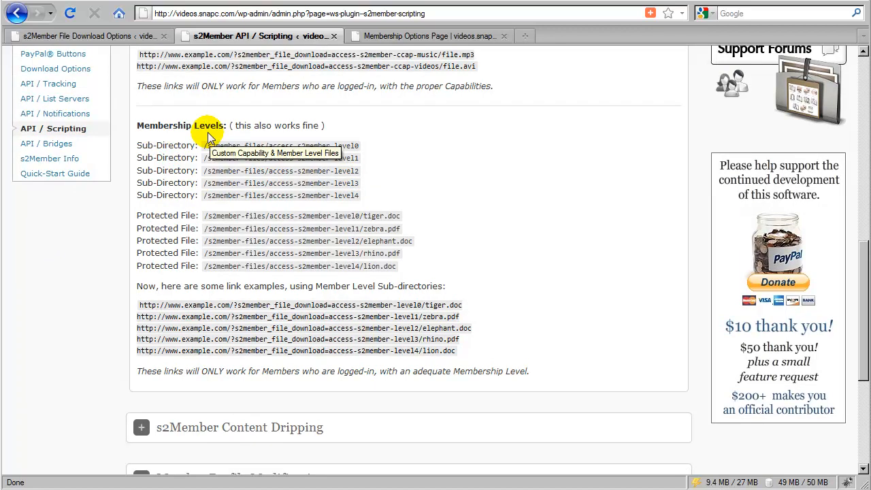
pyautogui.moveTo(164, 158)
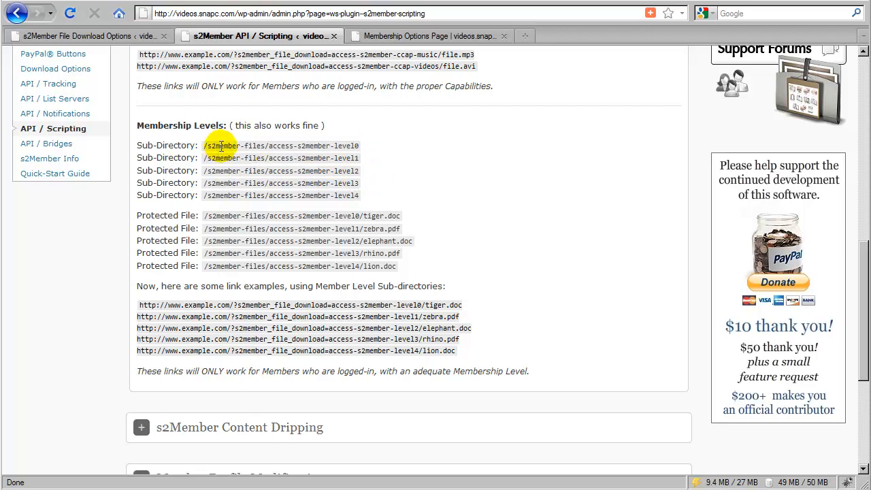
pyautogui.moveTo(244, 145)
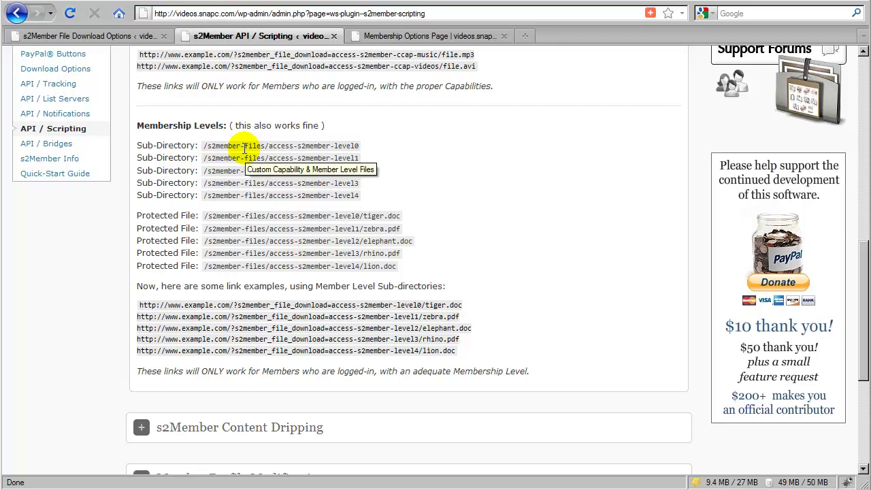
pyautogui.moveTo(310, 195)
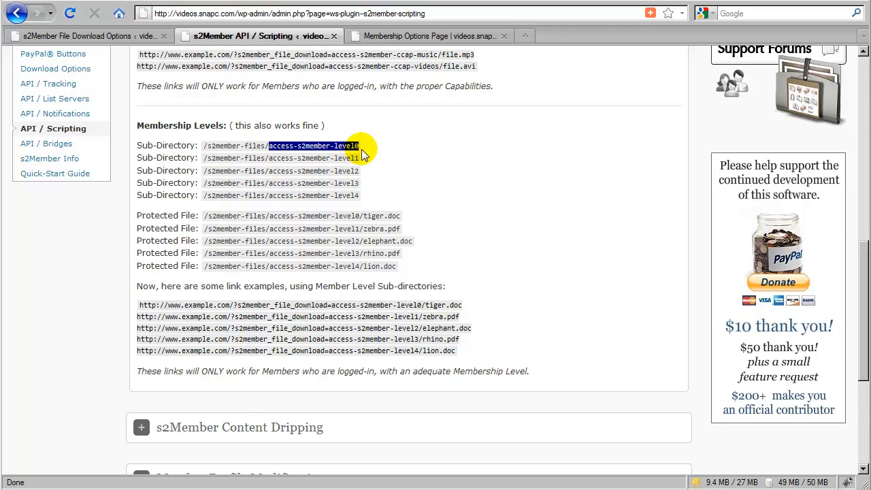
pyautogui.moveTo(365, 197)
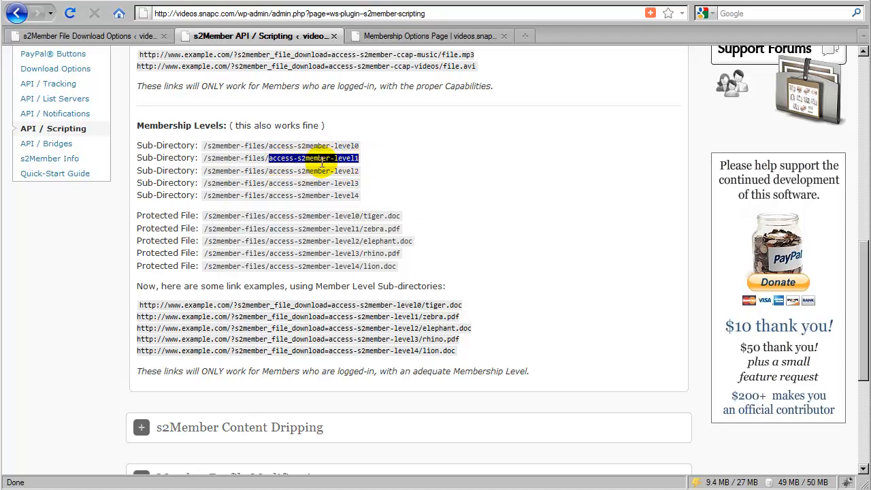
pyautogui.moveTo(365, 165)
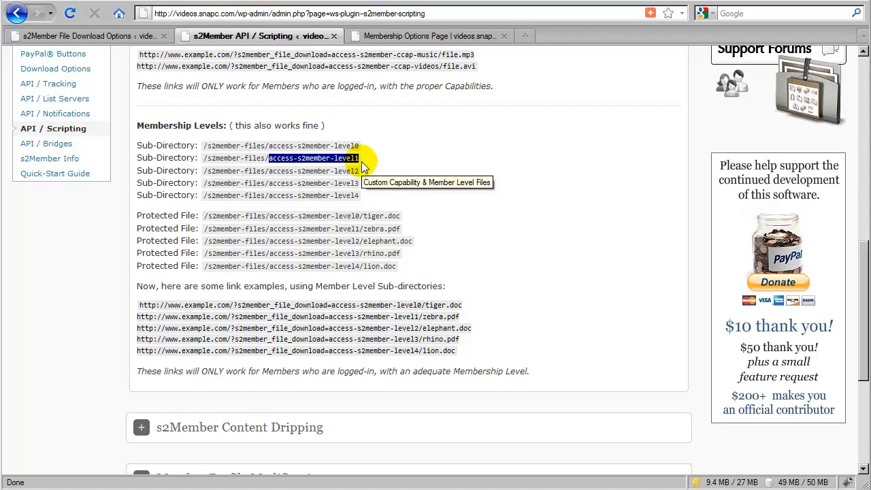
pyautogui.moveTo(189, 228)
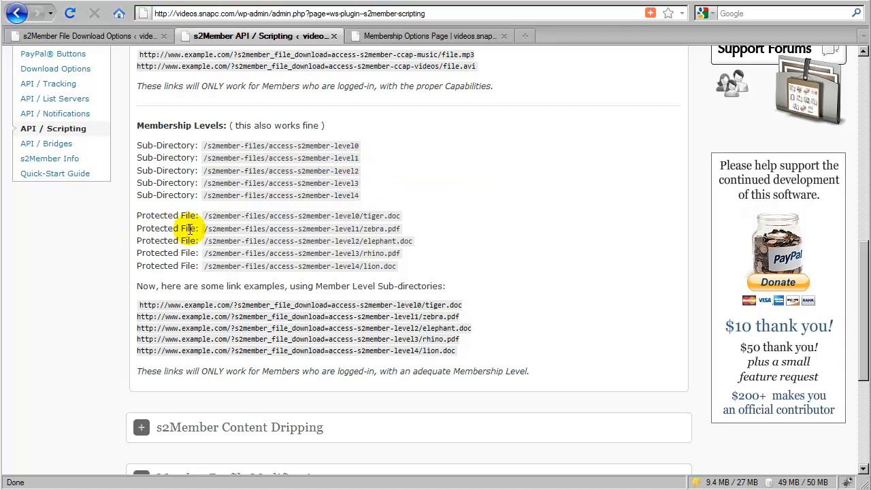
pyautogui.moveTo(402, 241)
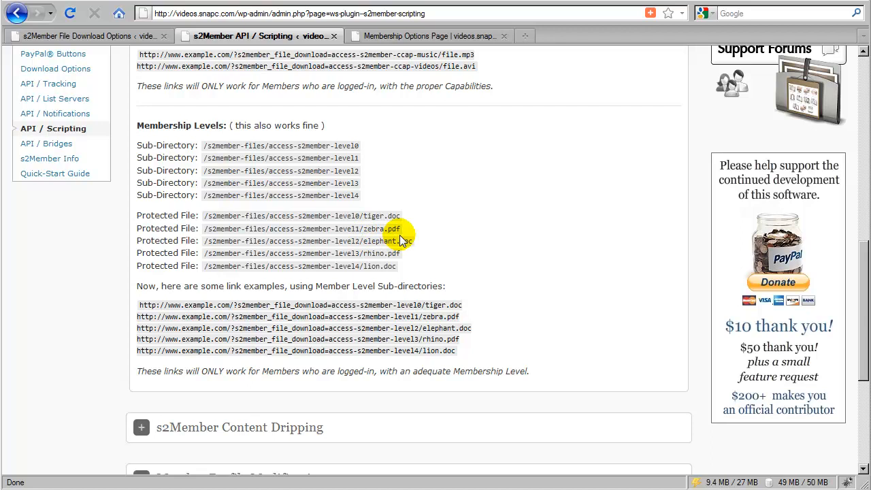
# Highlight access-s2member-level1 in the zebra.pdf protected file path.
pyautogui.doubleClick(372, 228)
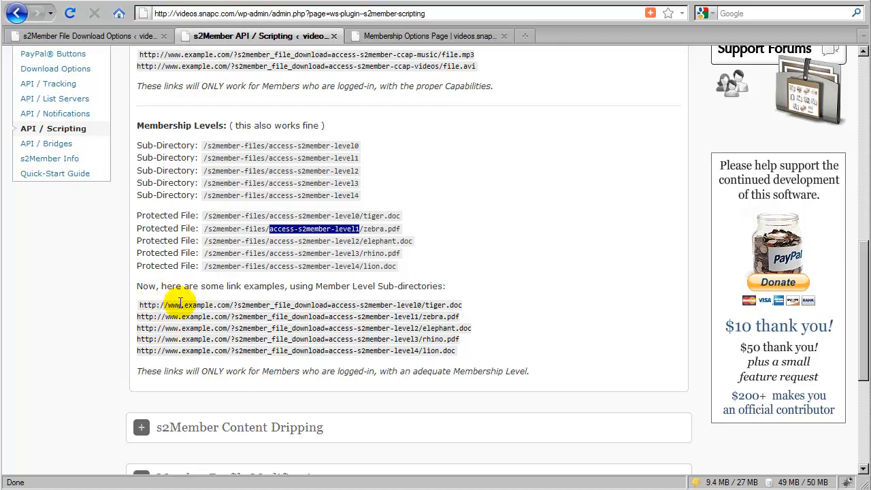
# Highlight the file name, folder path and download parameter of the level-1 zebra.pdf link.
pyautogui.doubleClick(438, 317)
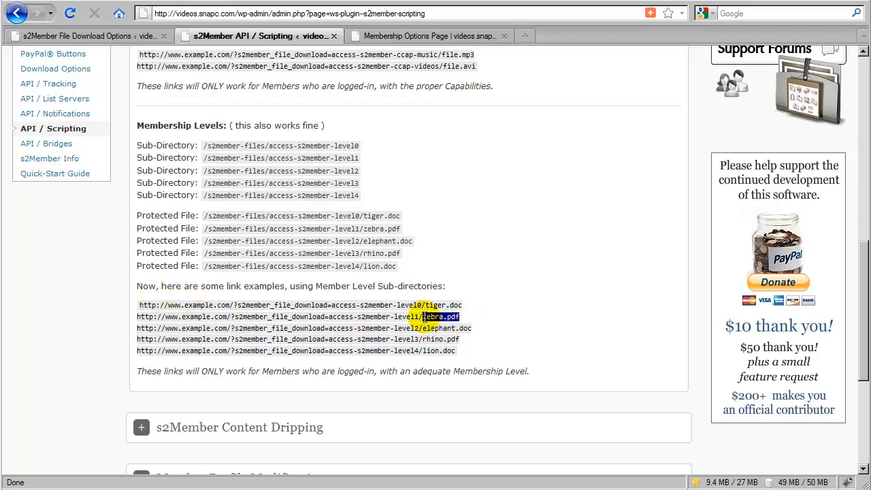
pyautogui.moveTo(422, 317); pyautogui.dragTo(326, 317)
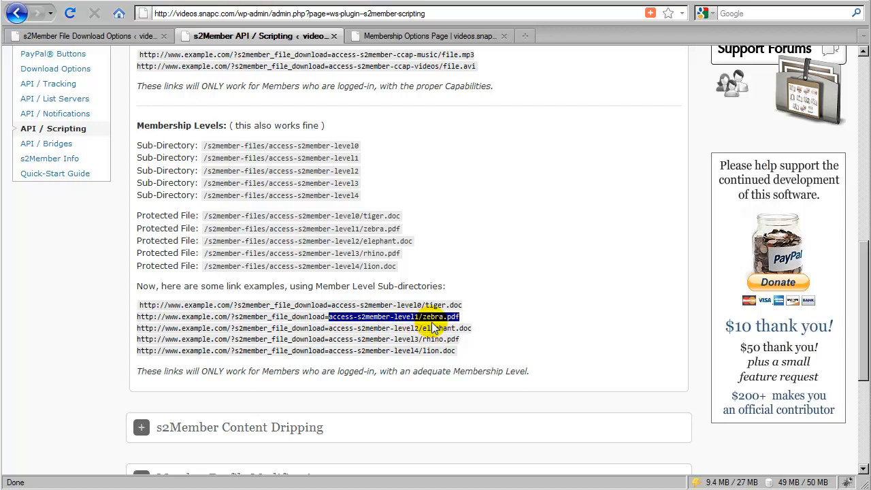
pyautogui.moveTo(470, 319)
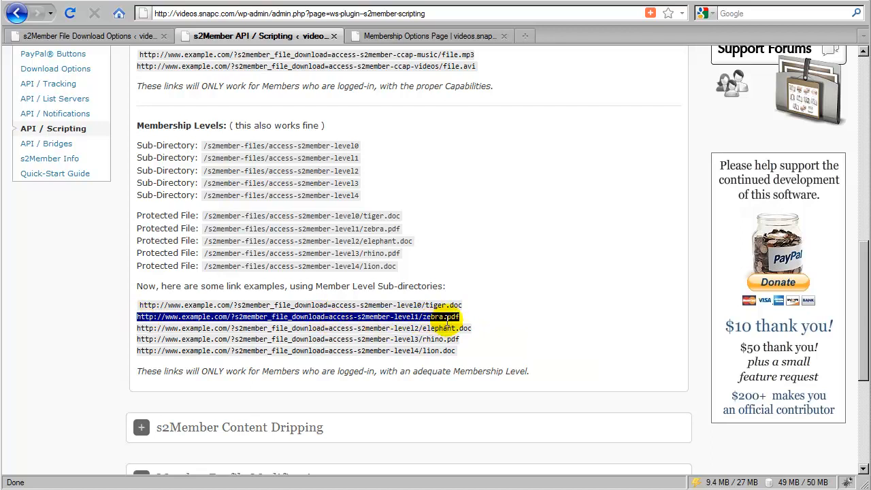
pyautogui.moveTo(464, 320)
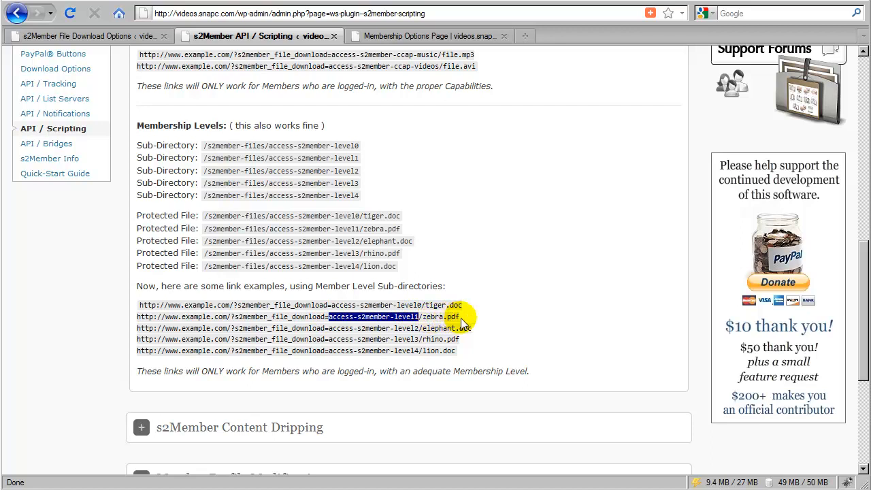
pyautogui.doubleClick(448, 316)
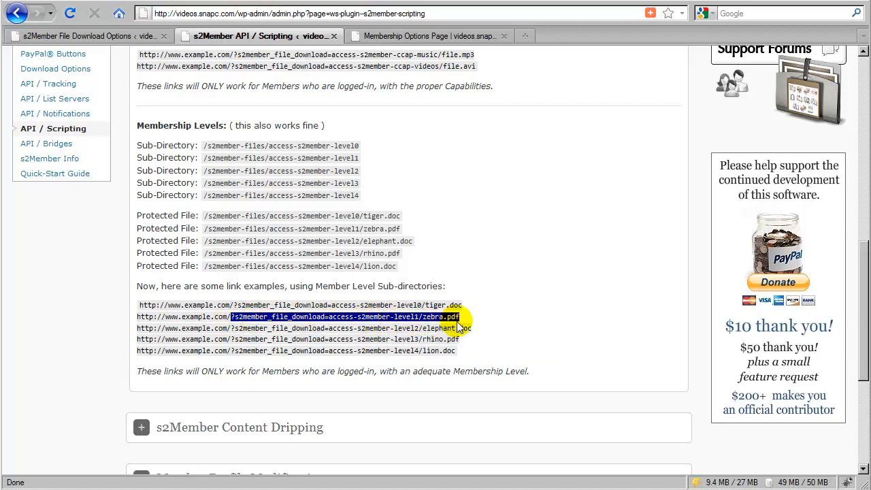
pyautogui.moveTo(474, 322)
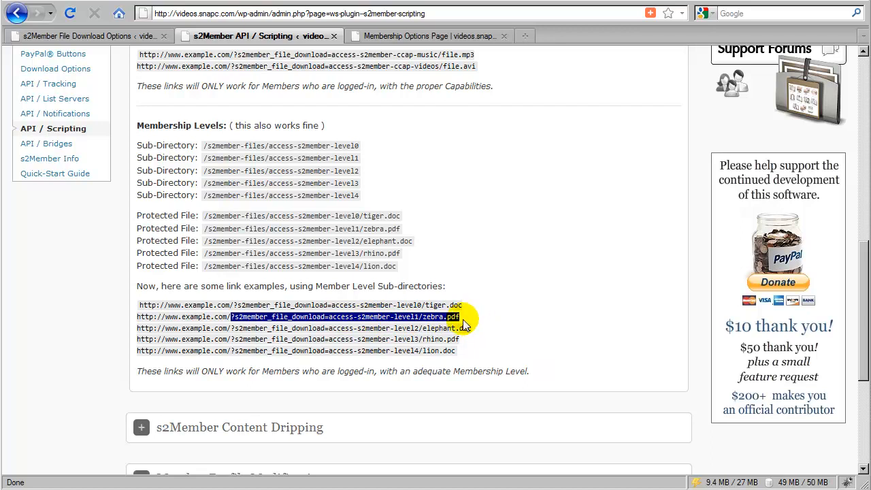
pyautogui.moveTo(470, 319)
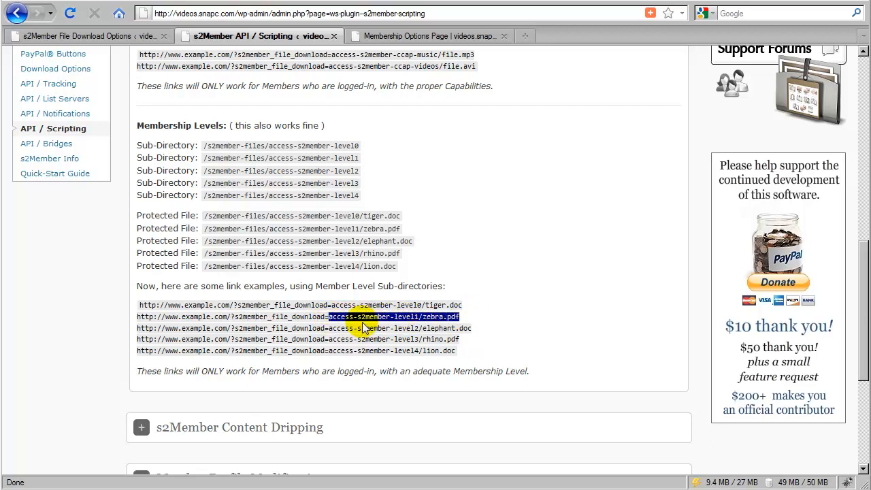
pyautogui.moveTo(414, 330)
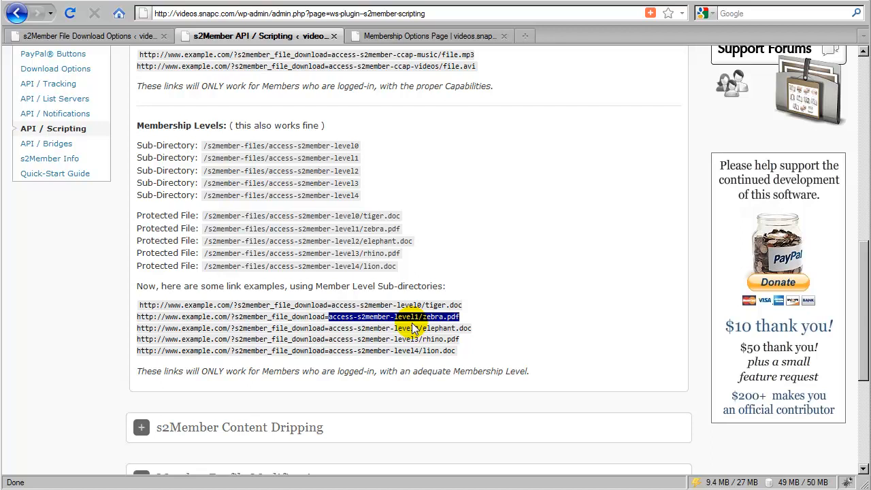
pyautogui.moveTo(412, 328)
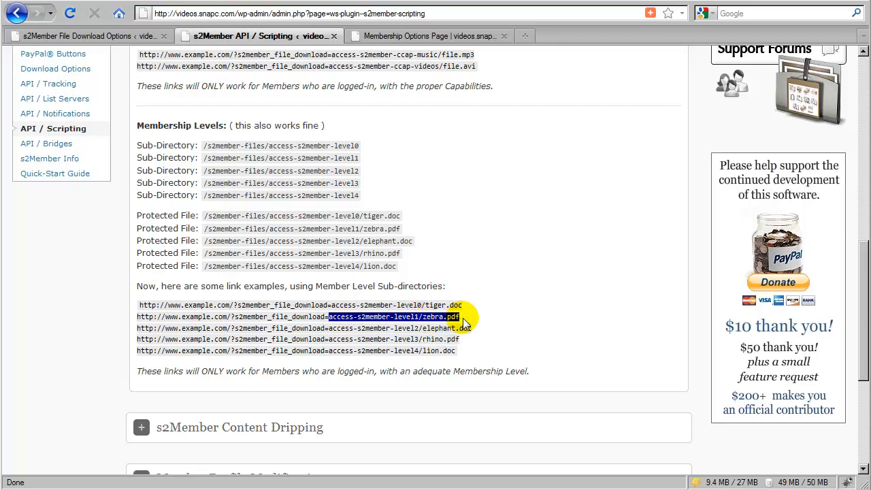
pyautogui.moveTo(463, 320)
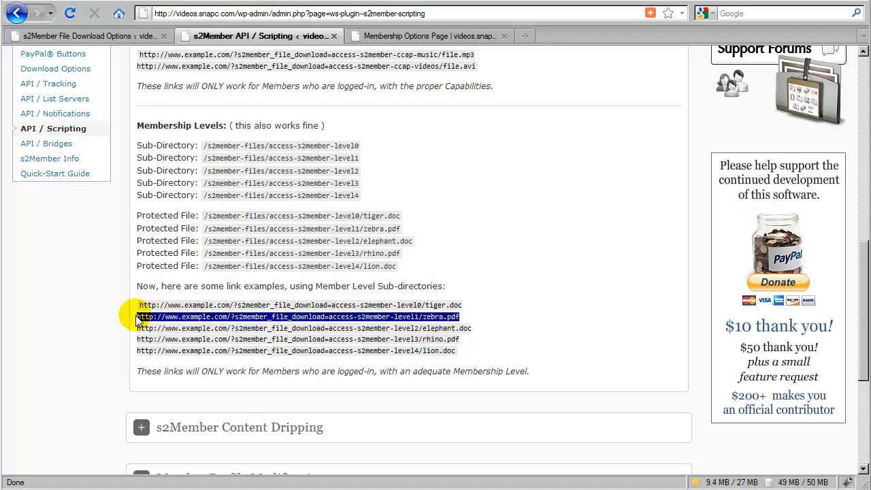
pyautogui.moveTo(437, 450)
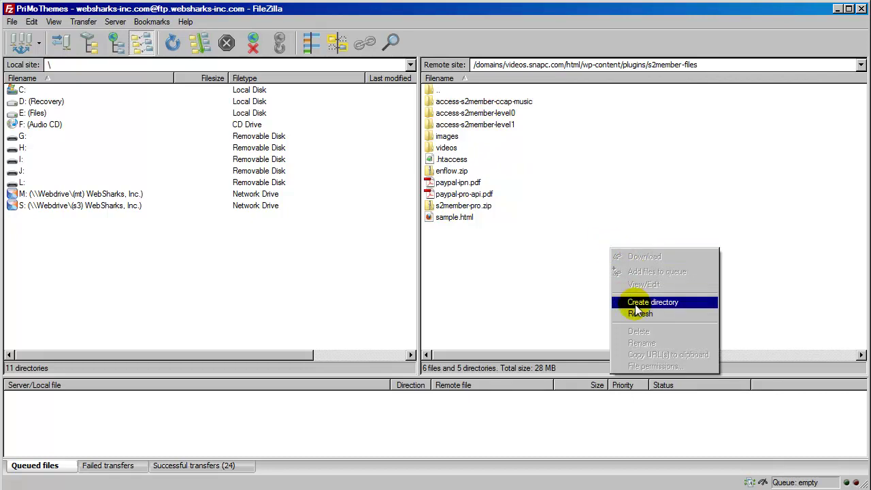
# Cancel a Create directory prompt and open the remote access-s2member-level1 folder containing zebra.pdf.
pyautogui.click(653, 302)
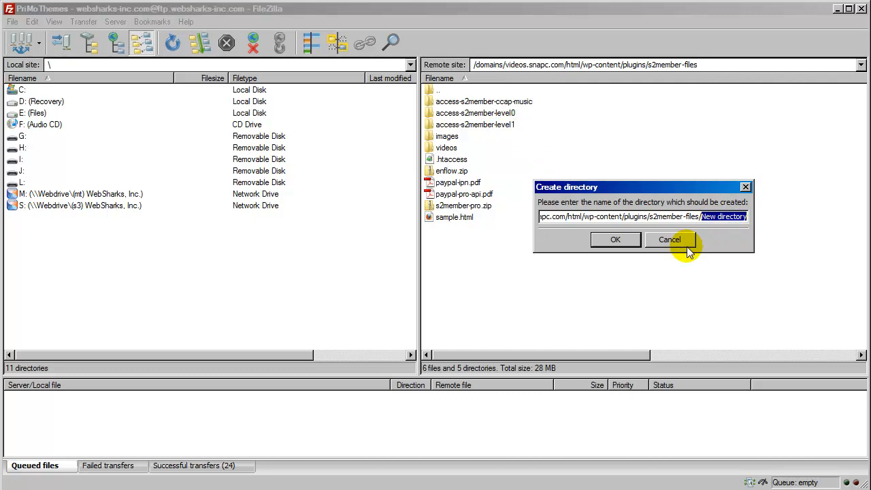
pyautogui.click(669, 239)
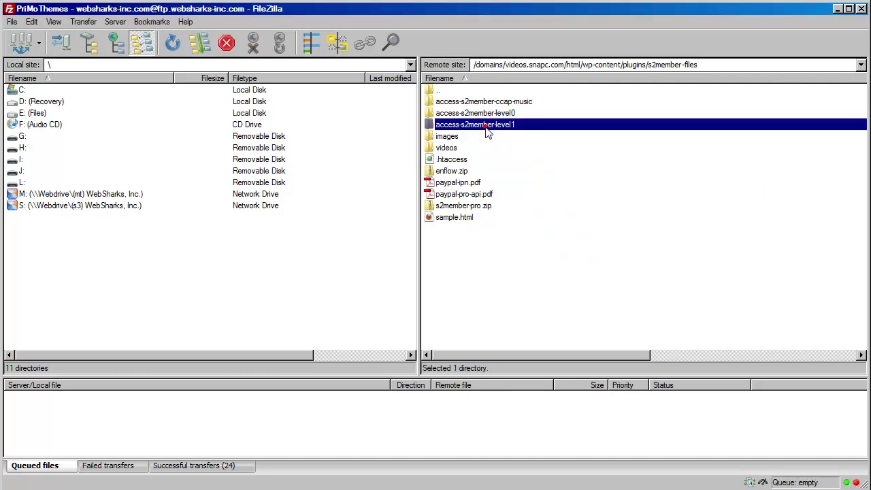
pyautogui.doubleClick(475, 125)
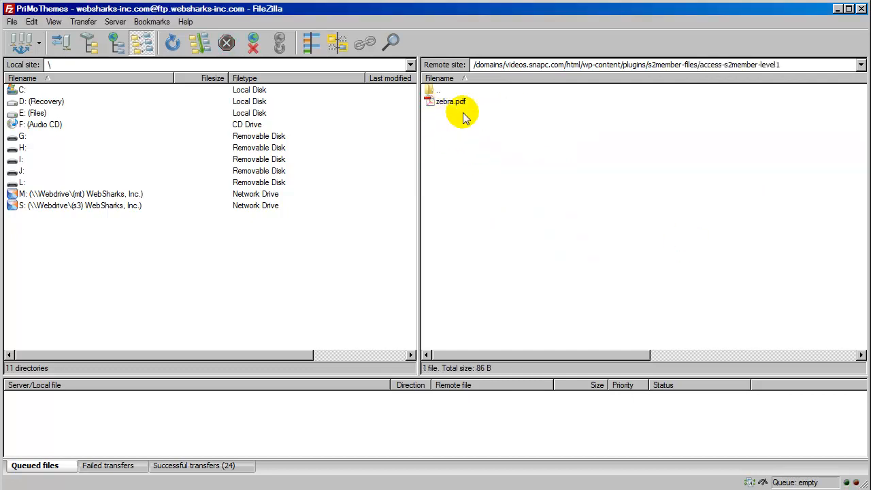
pyautogui.moveTo(518, 113)
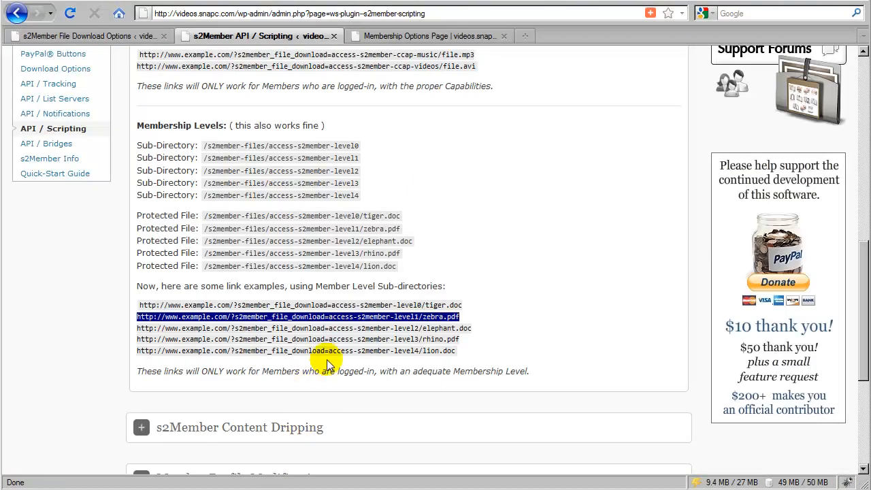
pyautogui.moveTo(462, 317)
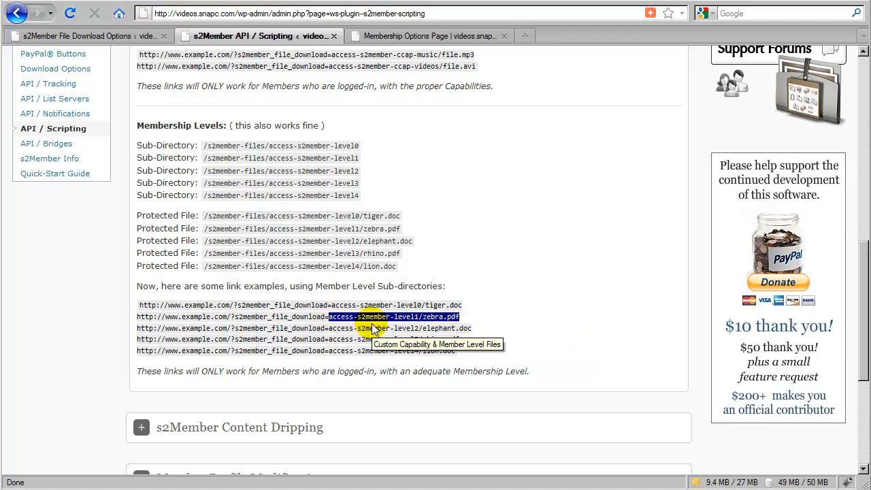
pyautogui.moveTo(420, 329)
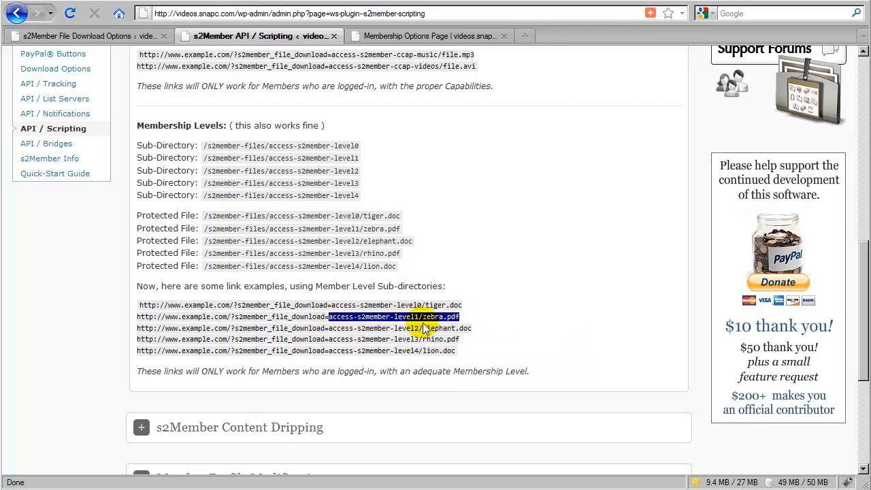
pyautogui.moveTo(406, 326)
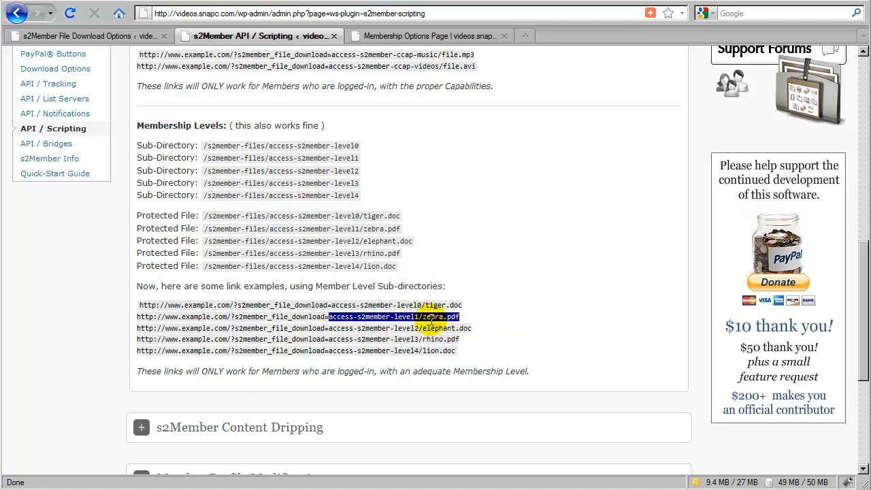
pyautogui.moveTo(464, 323)
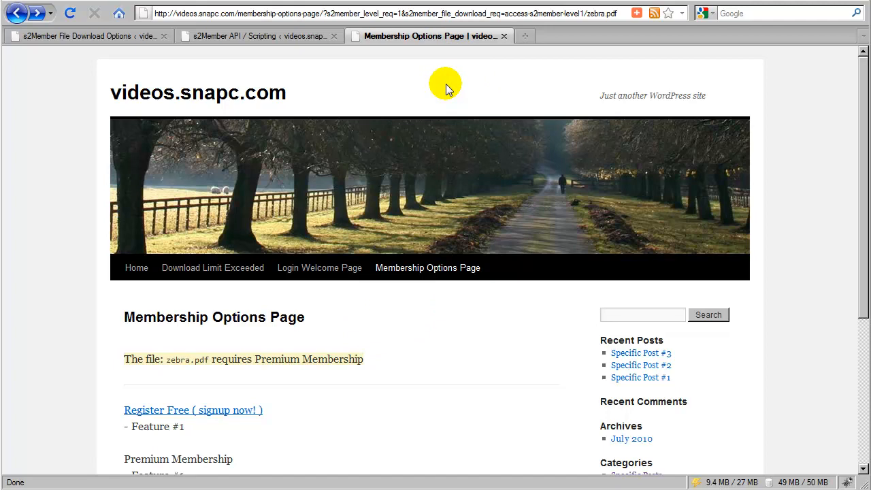
pyautogui.moveTo(449, 92)
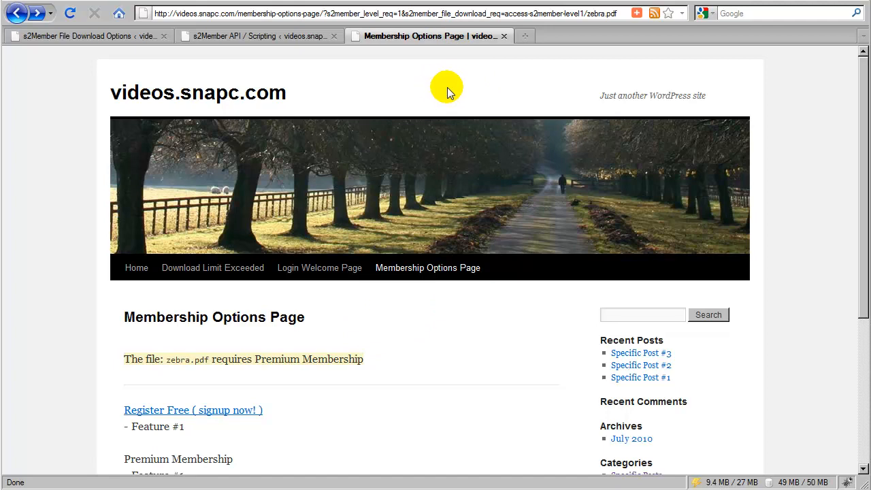
pyautogui.moveTo(413, 301)
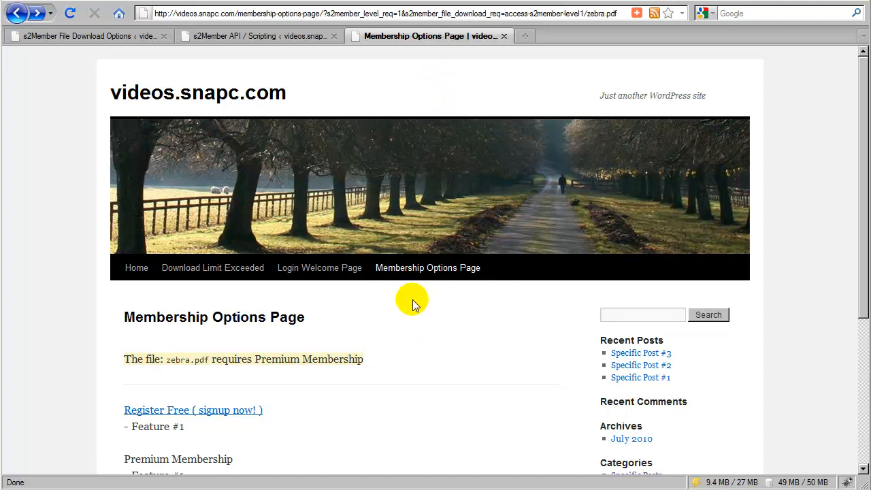
pyautogui.moveTo(377, 327)
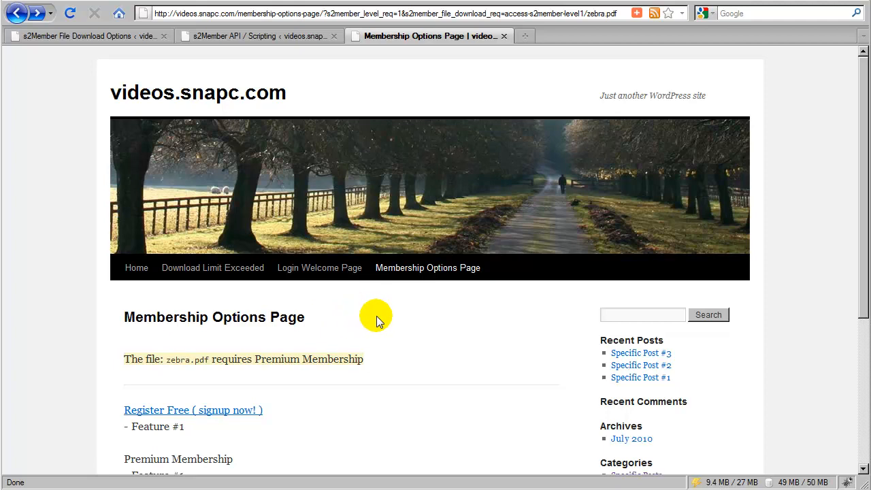
pyautogui.moveTo(299, 346)
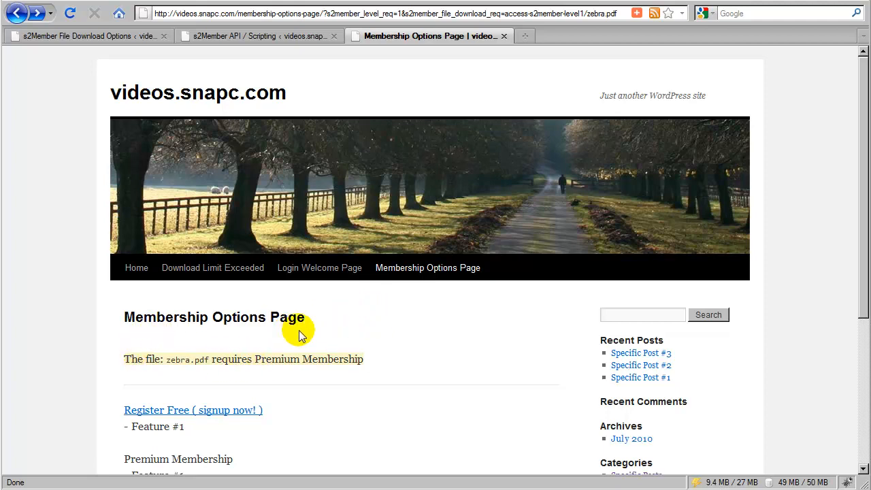
pyautogui.moveTo(443, 102)
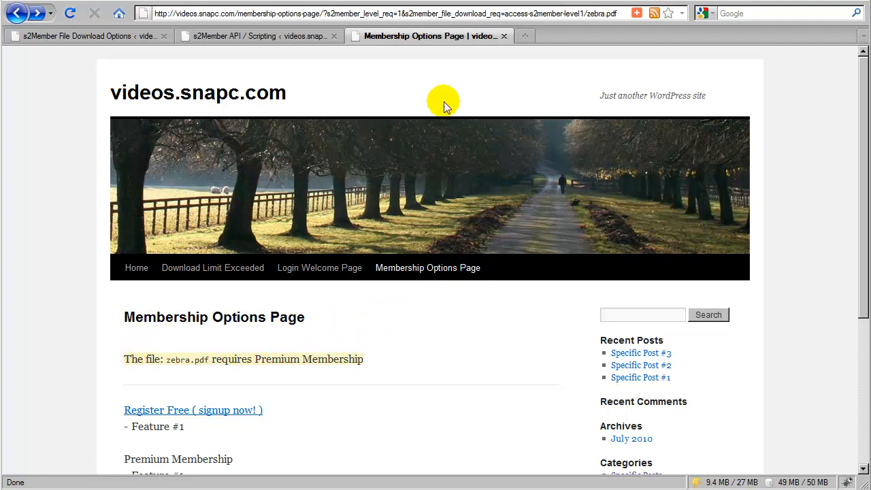
pyautogui.moveTo(442, 88)
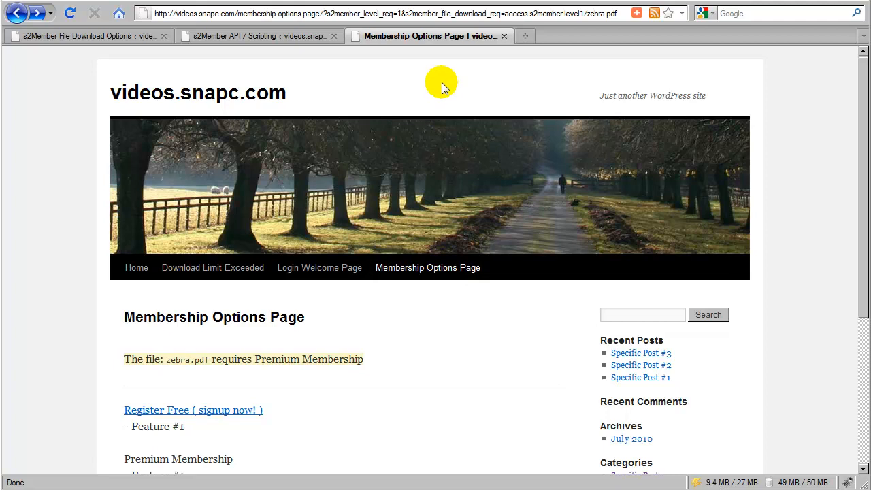
pyautogui.moveTo(449, 90)
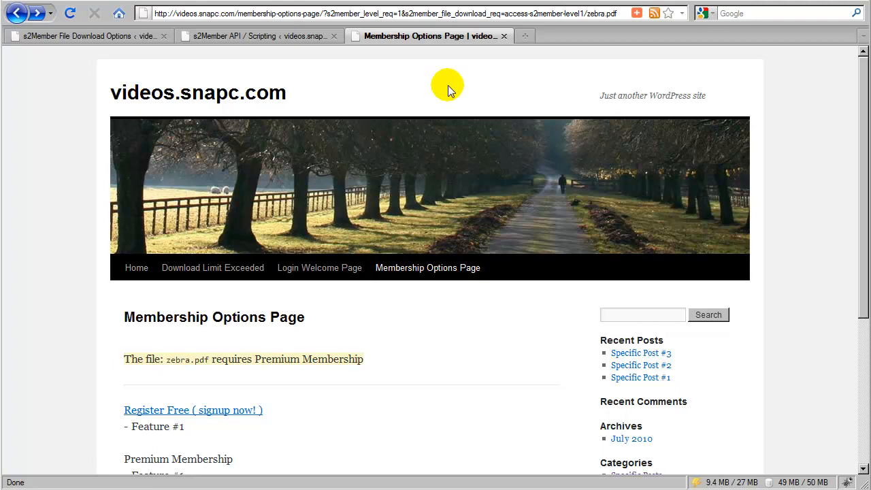
pyautogui.moveTo(454, 137)
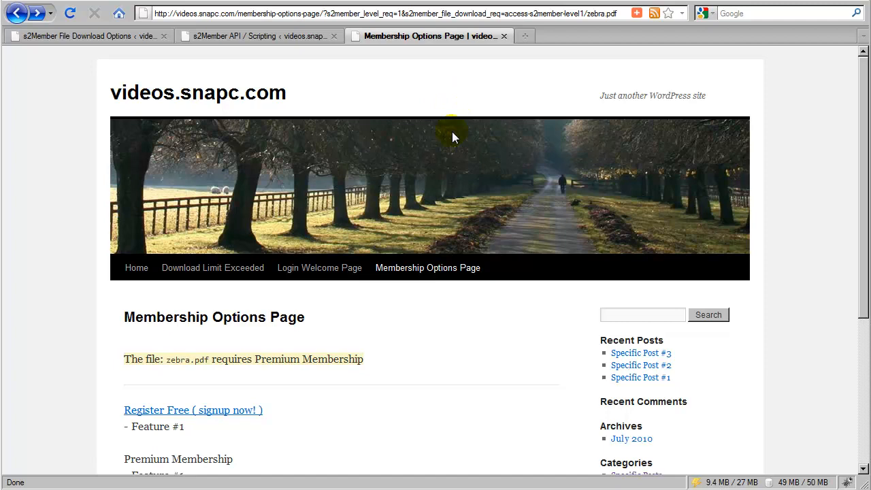
pyautogui.moveTo(446, 233)
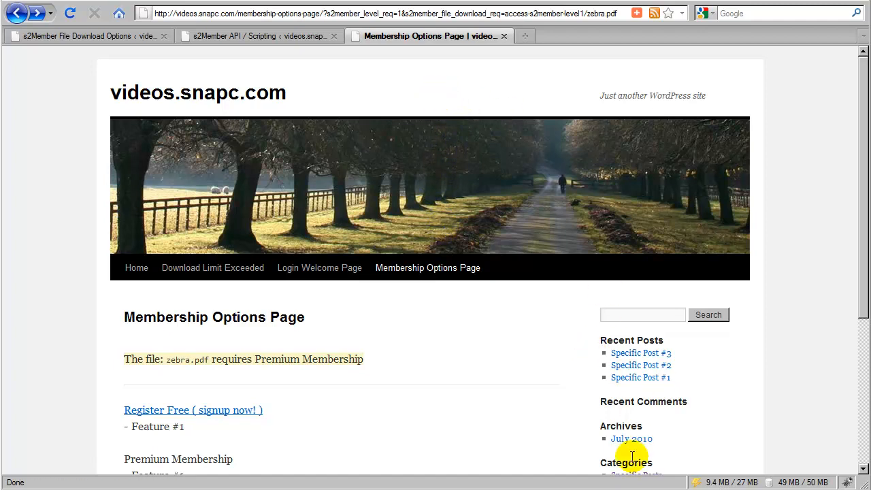
pyautogui.moveTo(641, 377)
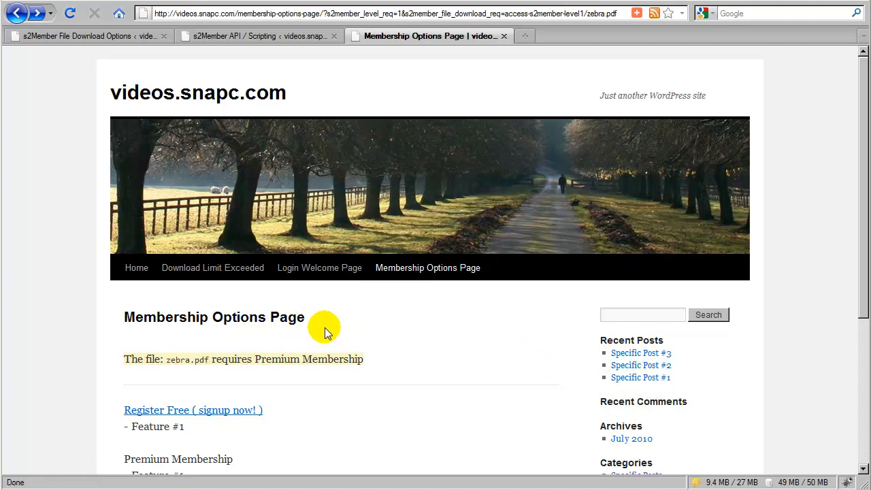
pyautogui.moveTo(415, 330)
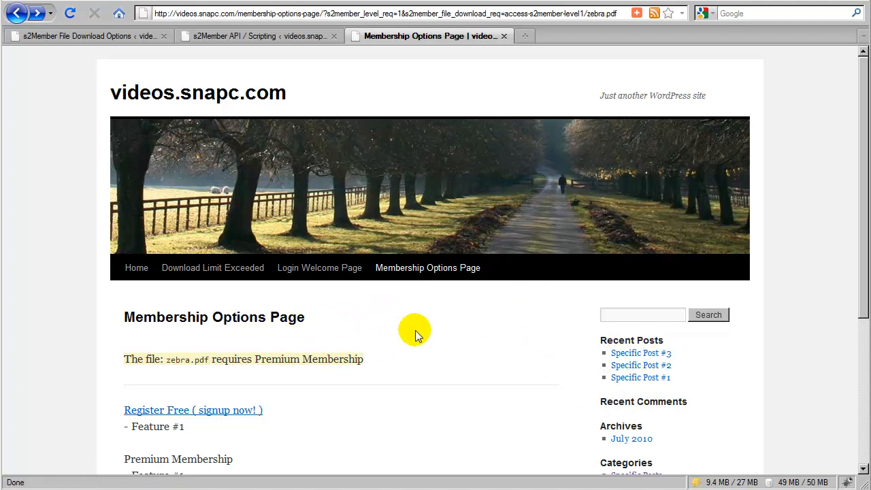
pyautogui.moveTo(636, 440)
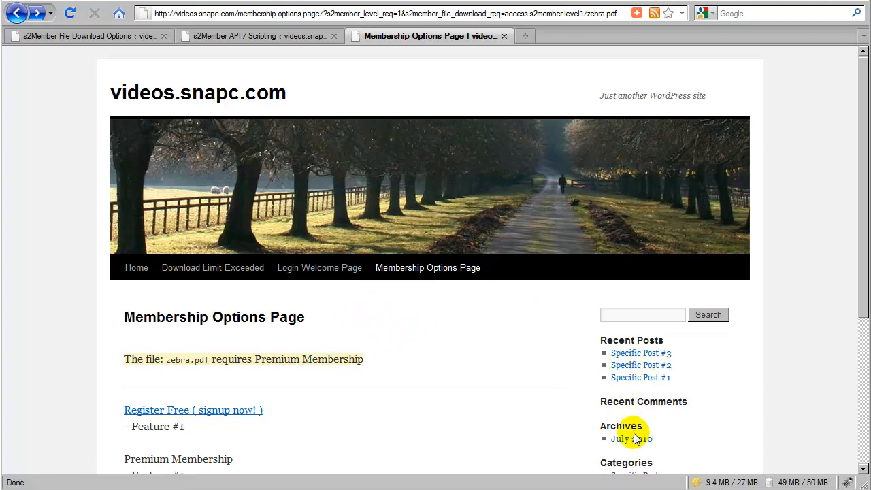
pyautogui.moveTo(624, 337)
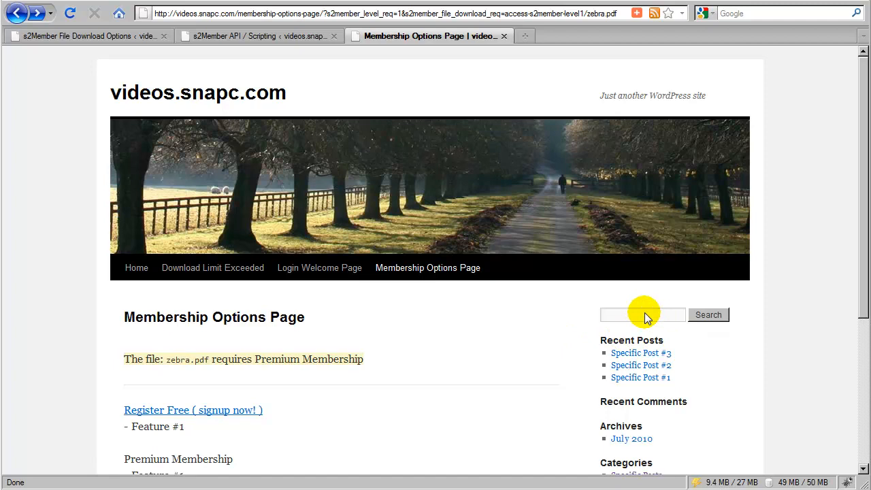
pyautogui.moveTo(388, 305)
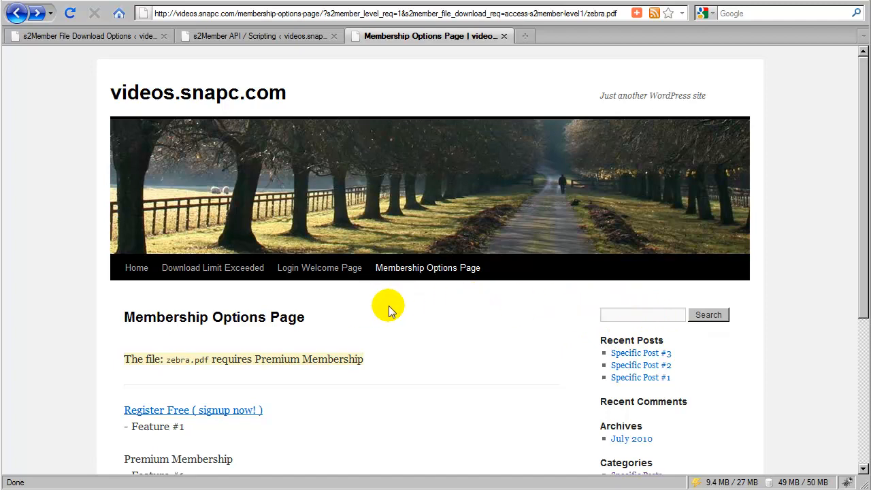
pyautogui.moveTo(330, 21)
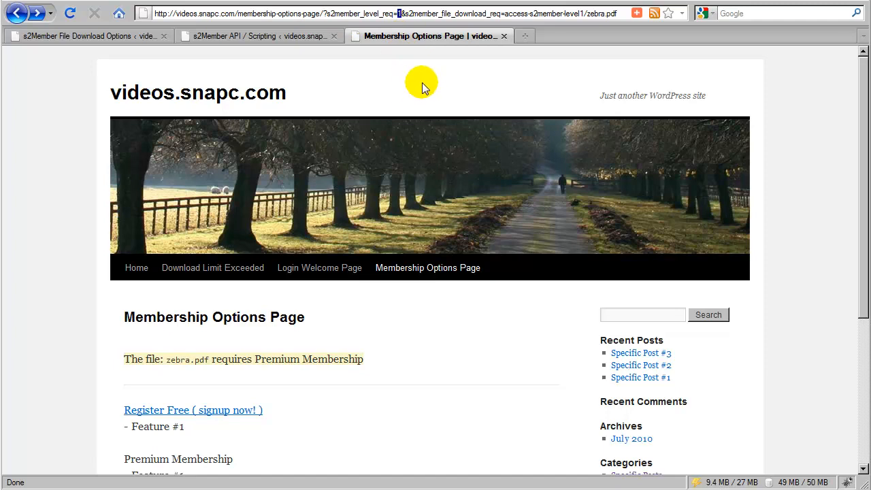
pyautogui.moveTo(418, 90)
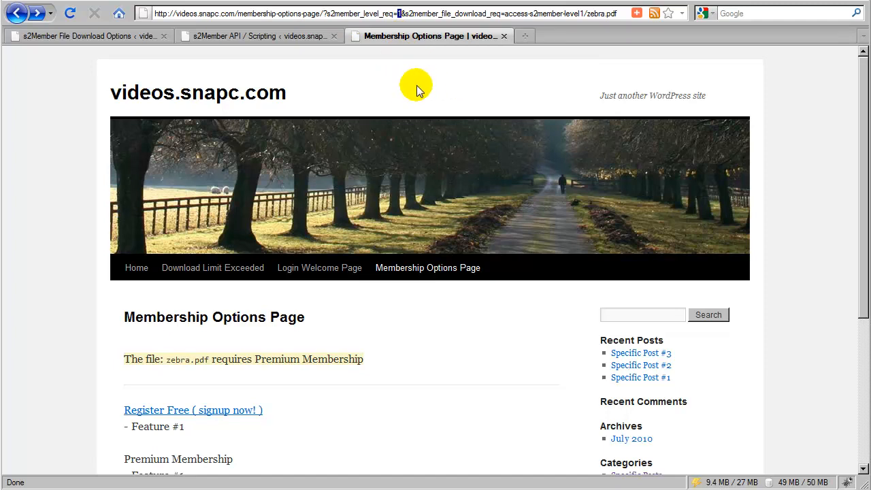
pyautogui.moveTo(388, 90)
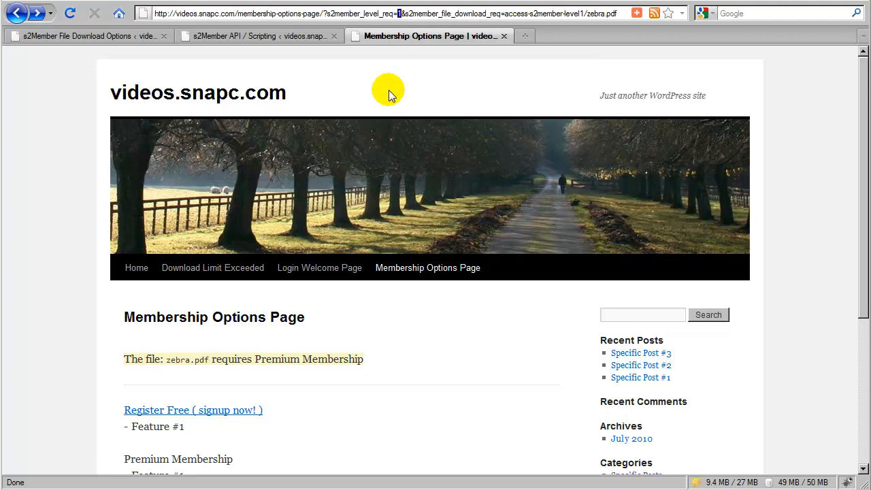
pyautogui.moveTo(442, 105)
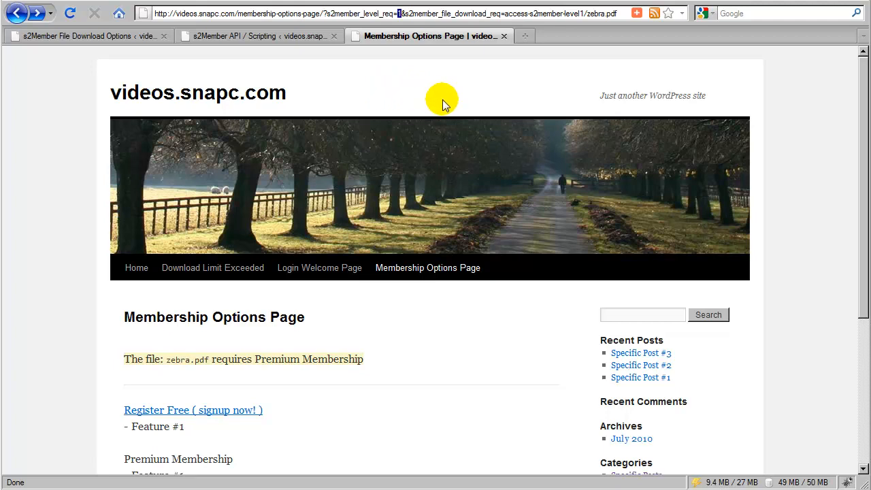
pyautogui.moveTo(397, 106)
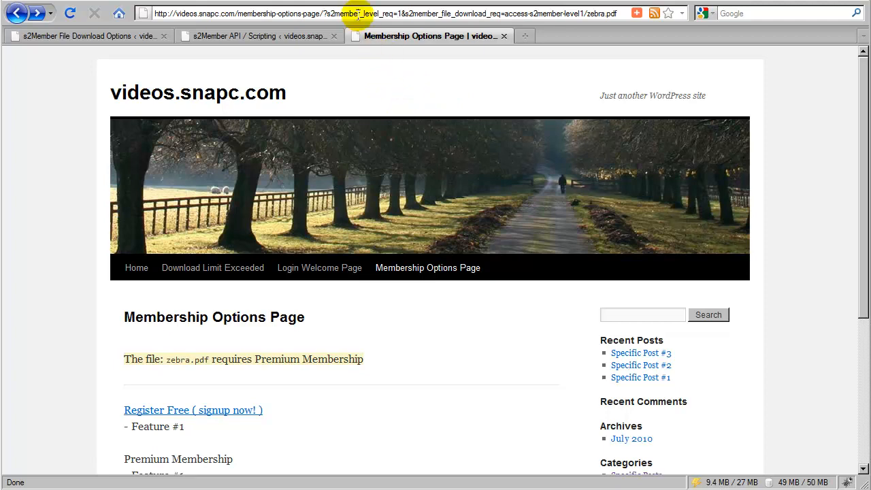
pyautogui.moveTo(401, 13)
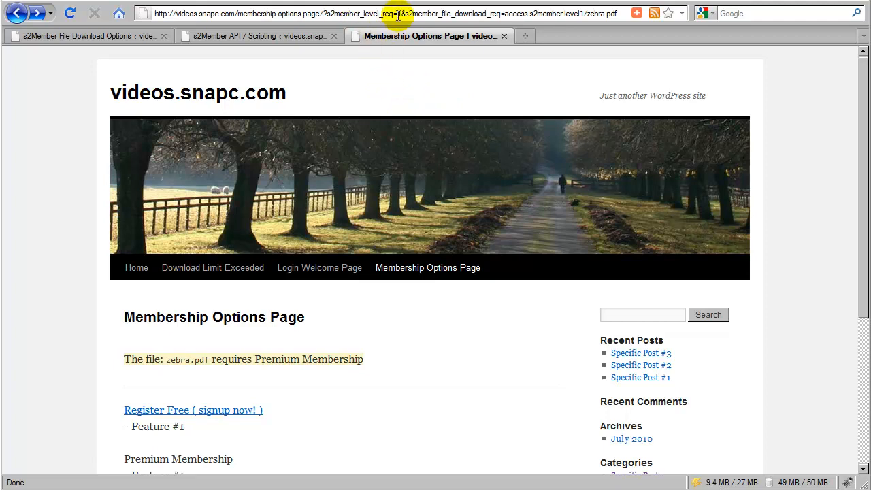
pyautogui.moveTo(398, 13); pyautogui.dragTo(518, 13)
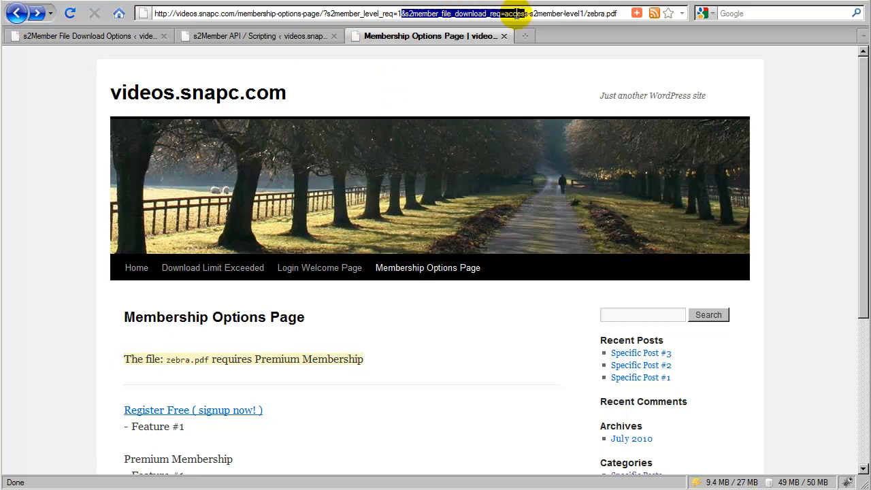
pyautogui.moveTo(458, 56)
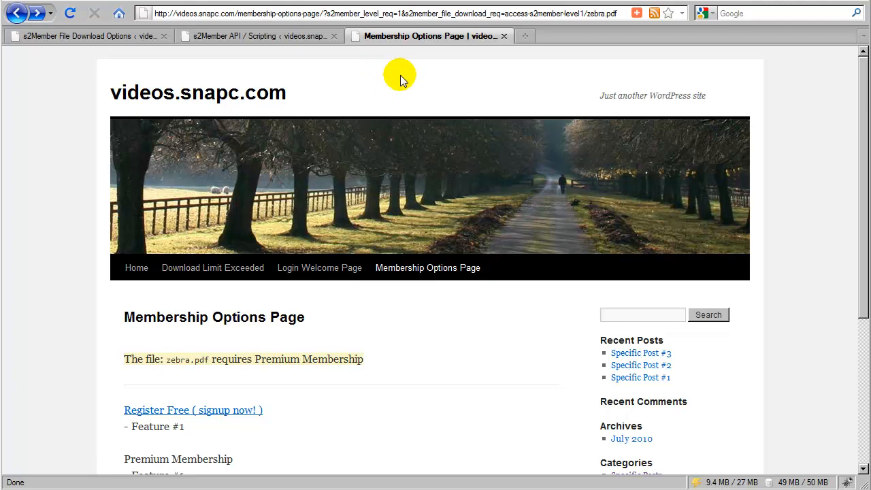
pyautogui.moveTo(390, 90)
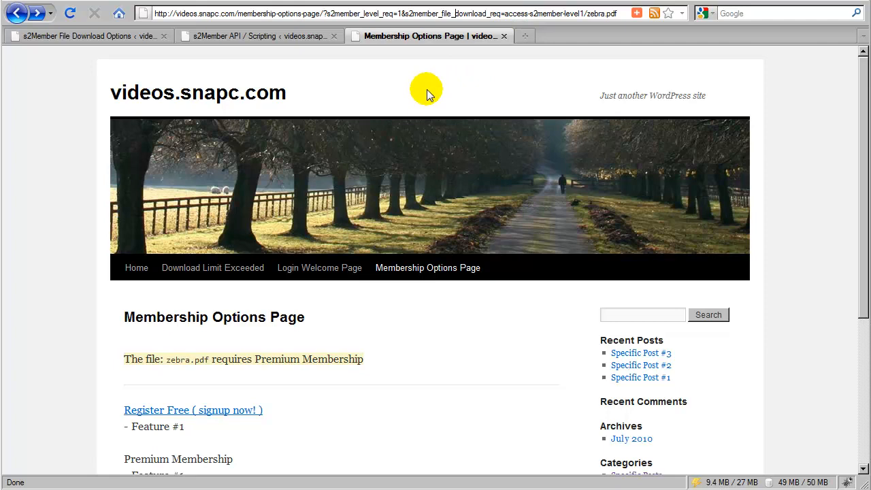
pyautogui.moveTo(446, 83)
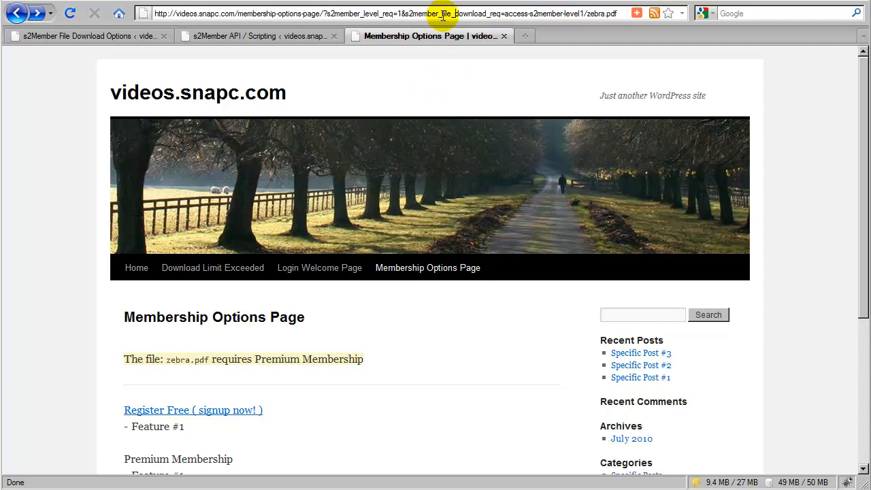
pyautogui.moveTo(491, 16)
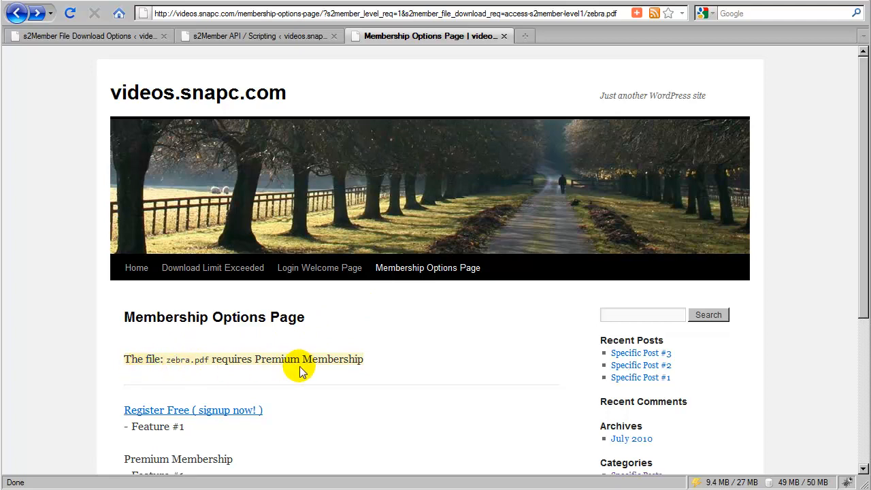
pyautogui.moveTo(149, 376)
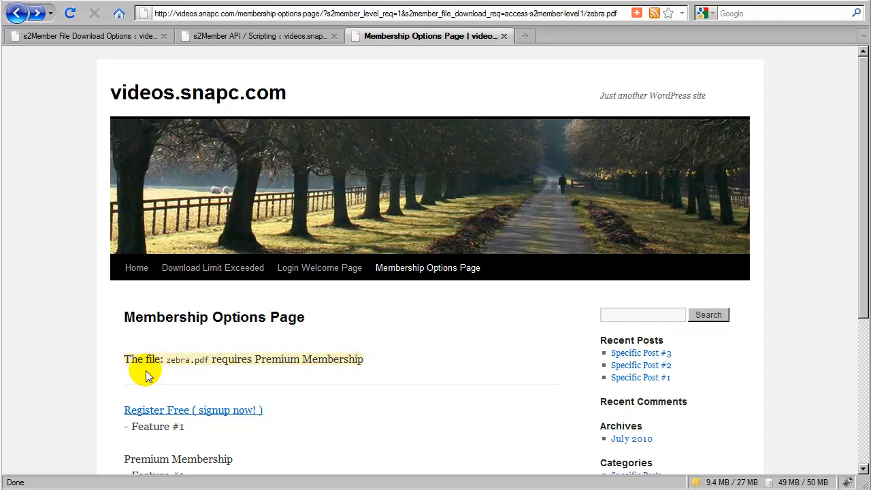
pyautogui.moveTo(179, 372)
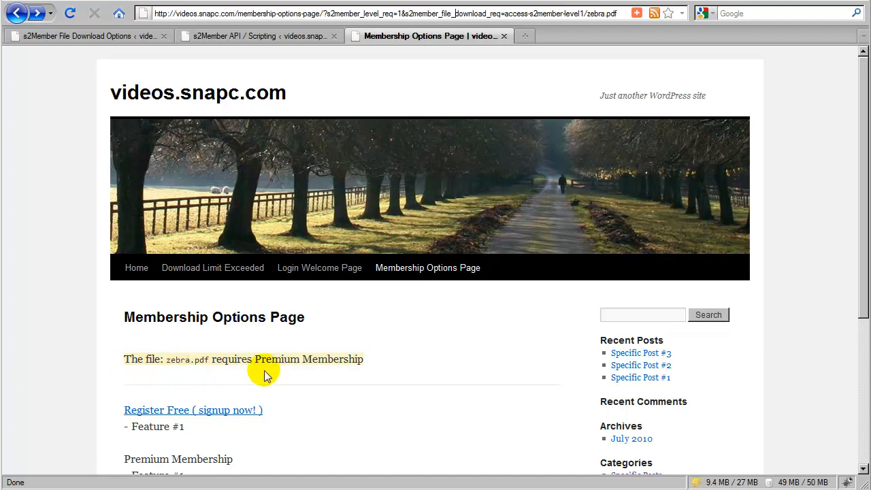
pyautogui.moveTo(143, 337)
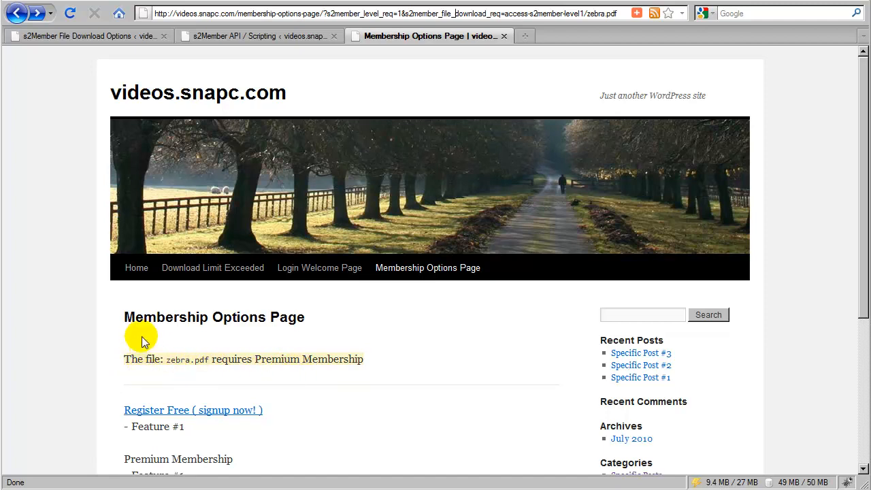
pyautogui.moveTo(295, 337)
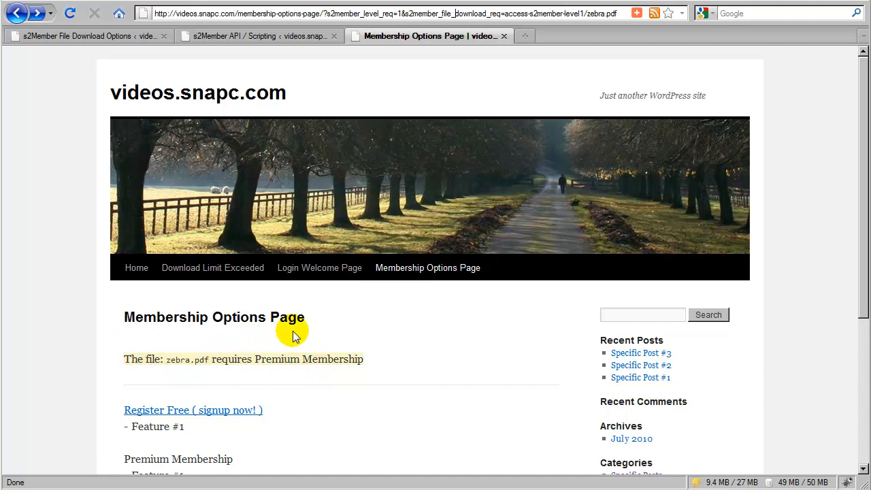
pyautogui.moveTo(139, 374)
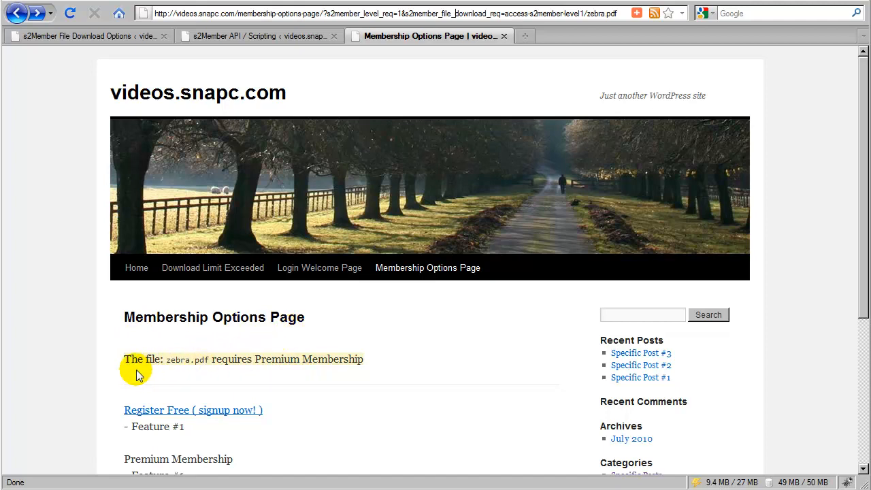
pyautogui.moveTo(324, 92)
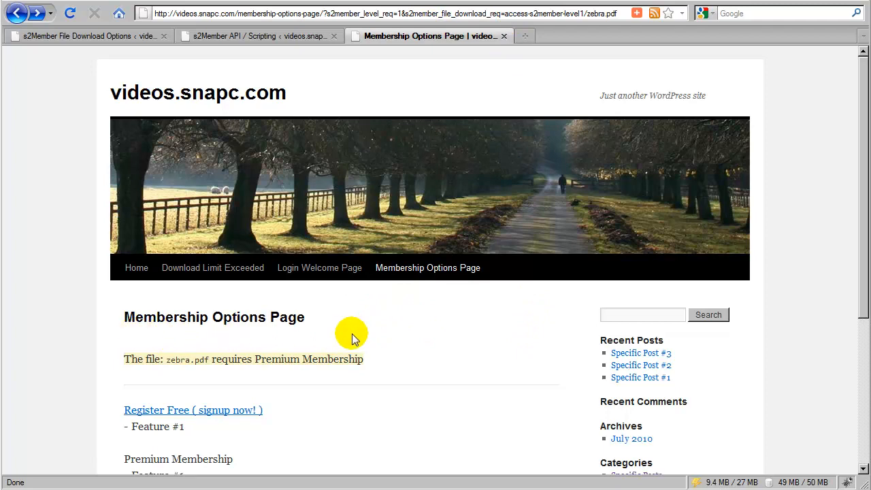
pyautogui.moveTo(458, 351)
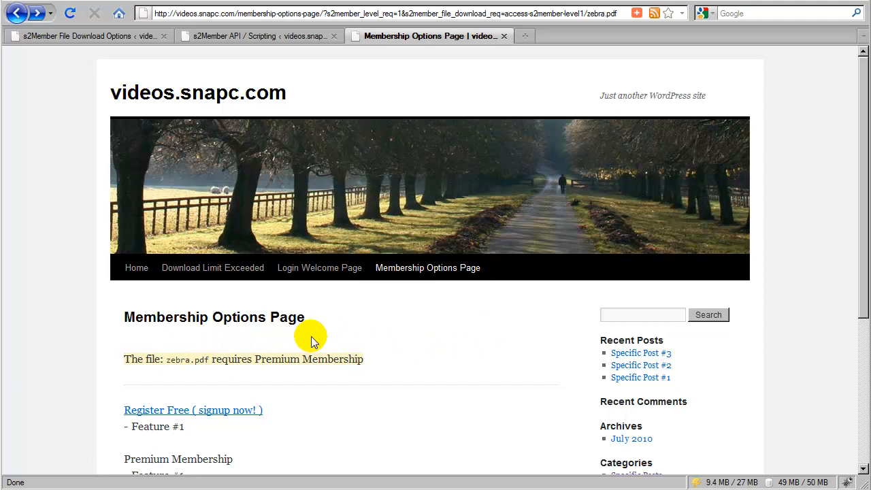
pyautogui.scroll(-3)
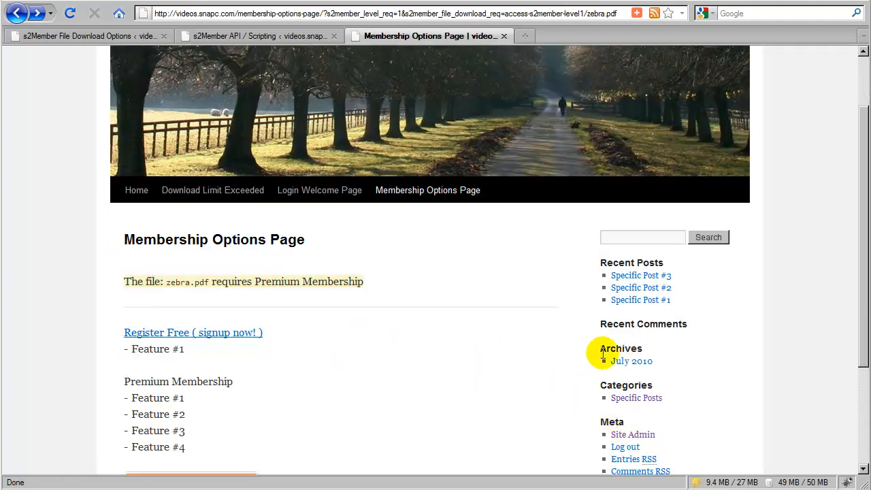
pyautogui.scroll(-3)
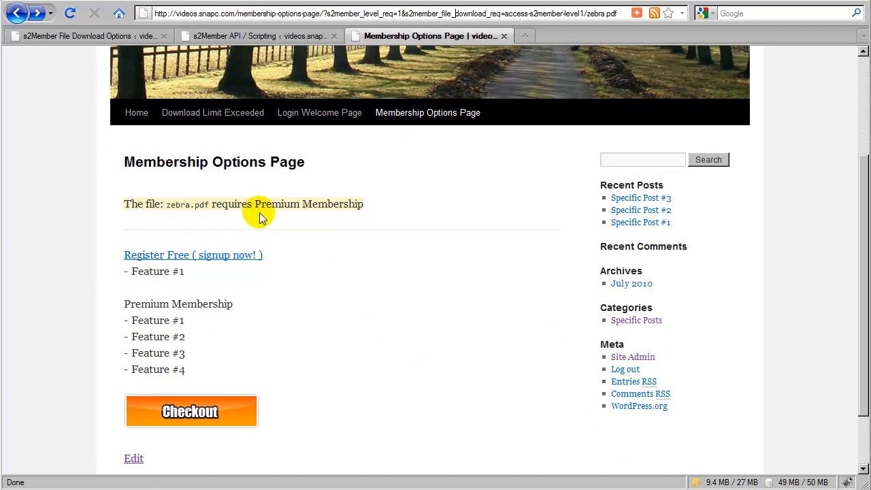
pyautogui.moveTo(312, 225)
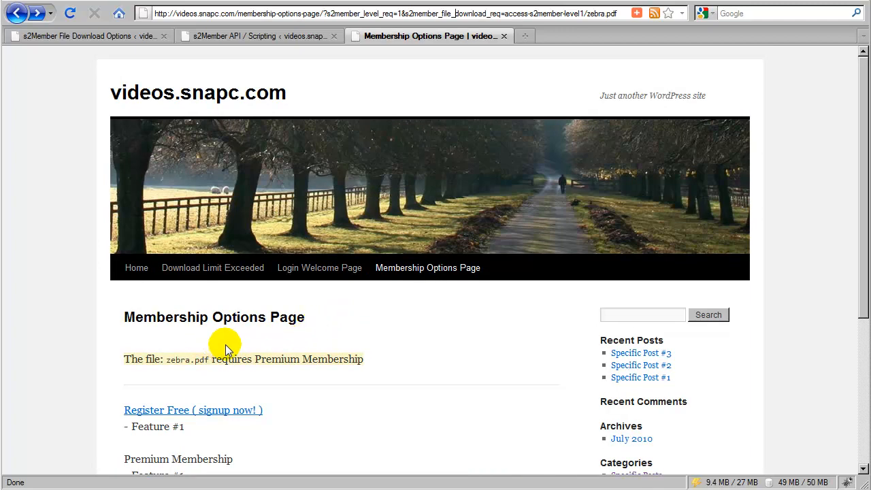
pyautogui.moveTo(193, 377)
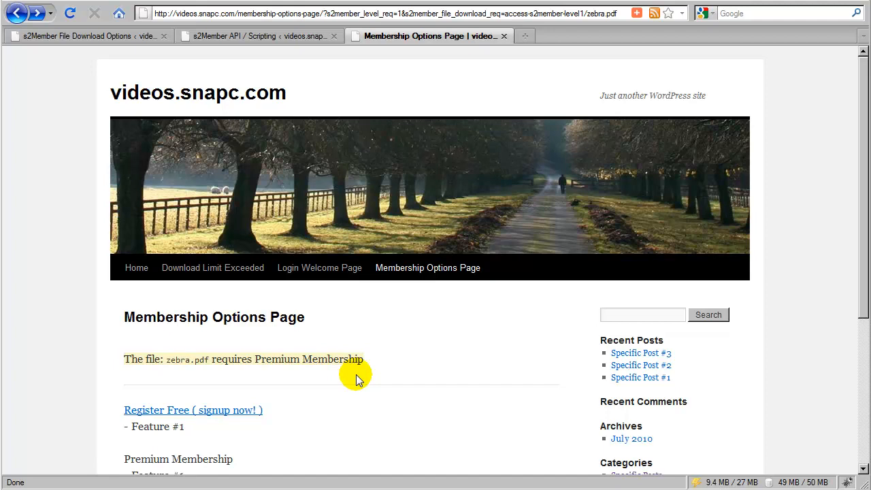
pyautogui.scroll(-3)
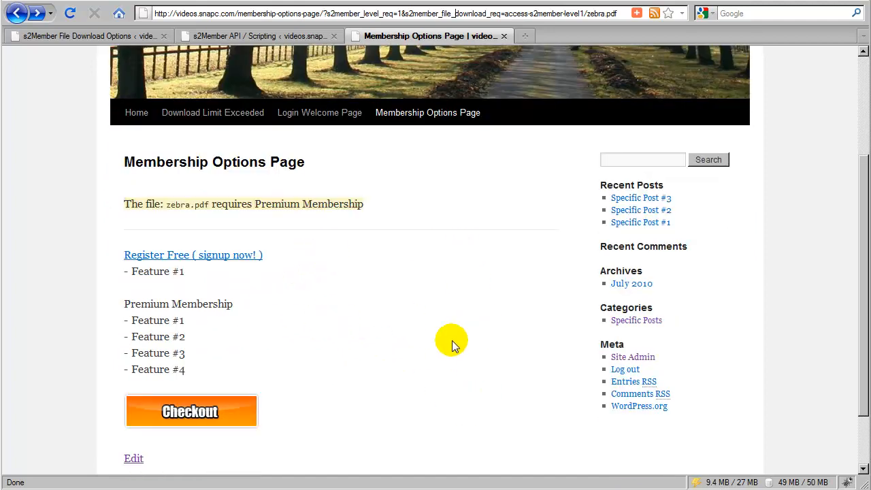
pyautogui.moveTo(144, 219)
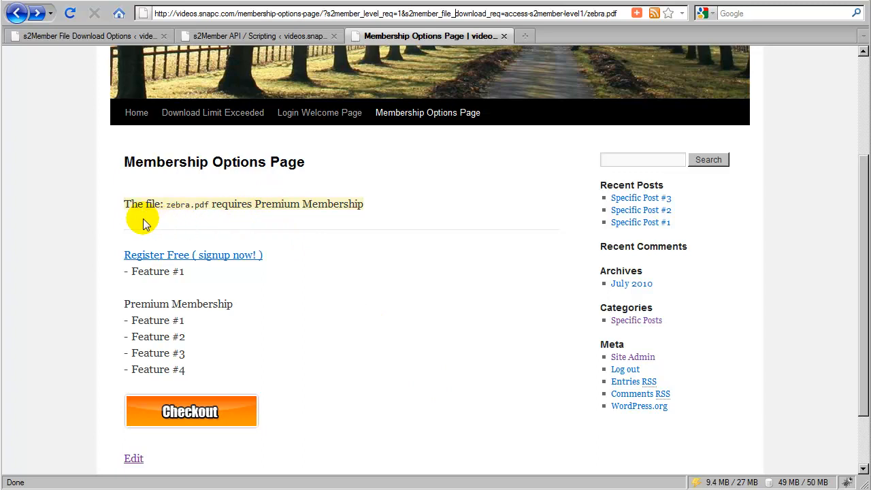
pyautogui.moveTo(335, 225)
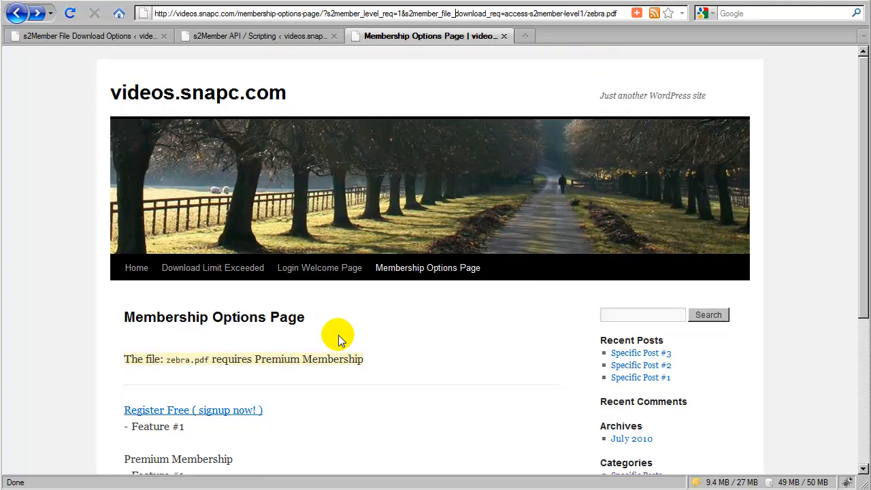
pyautogui.moveTo(401, 336)
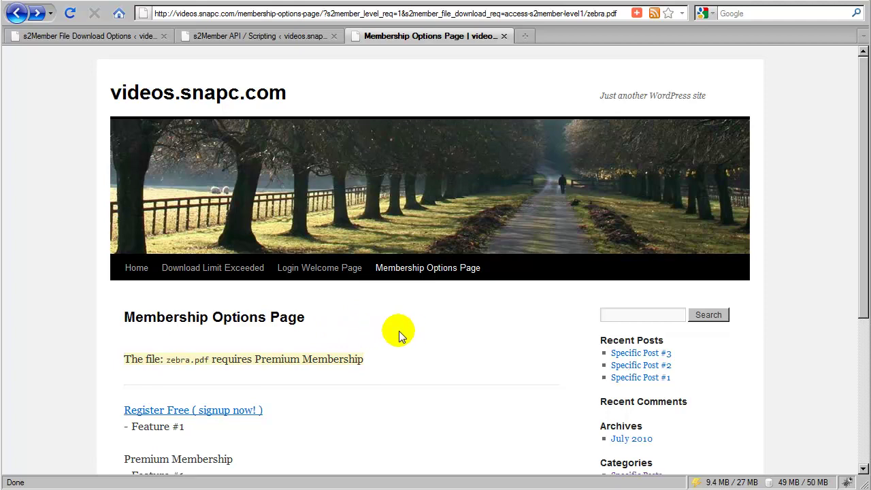
pyautogui.moveTo(454, 335)
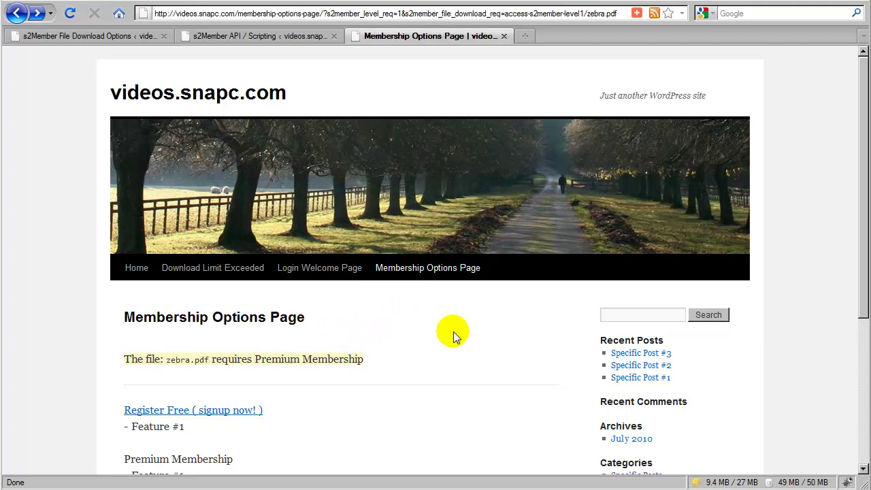
pyautogui.moveTo(425, 336)
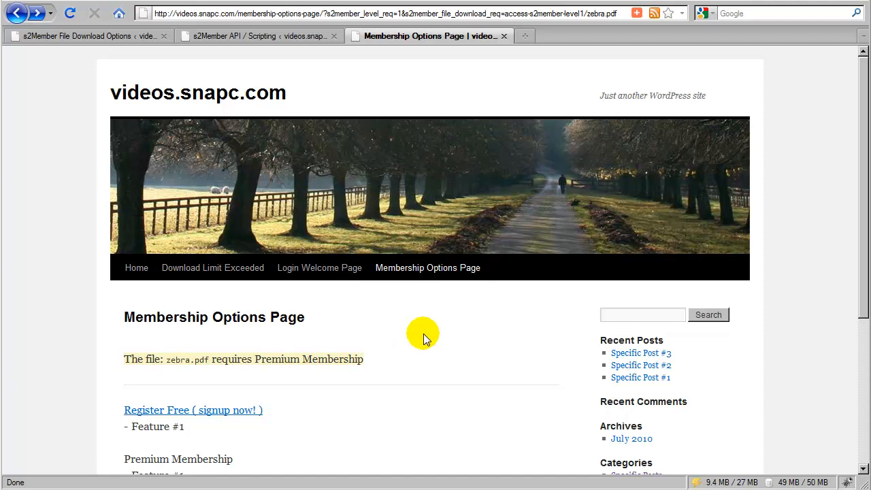
pyautogui.moveTo(427, 330)
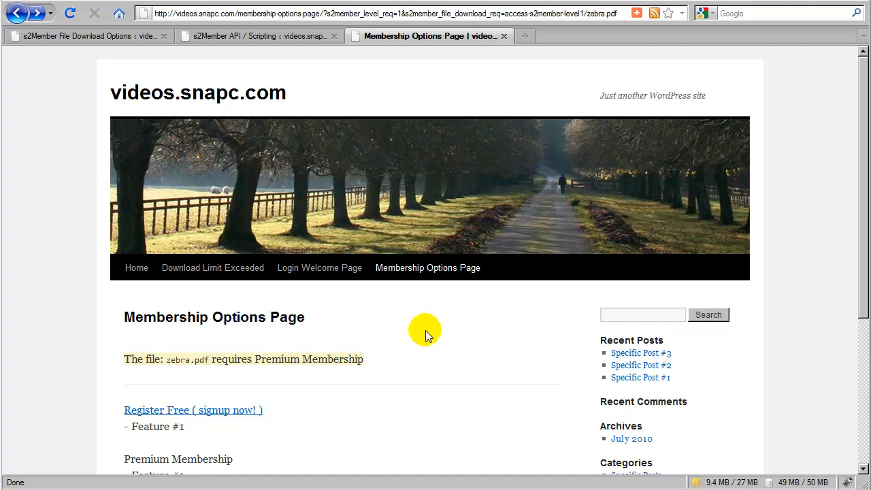
pyautogui.moveTo(434, 332)
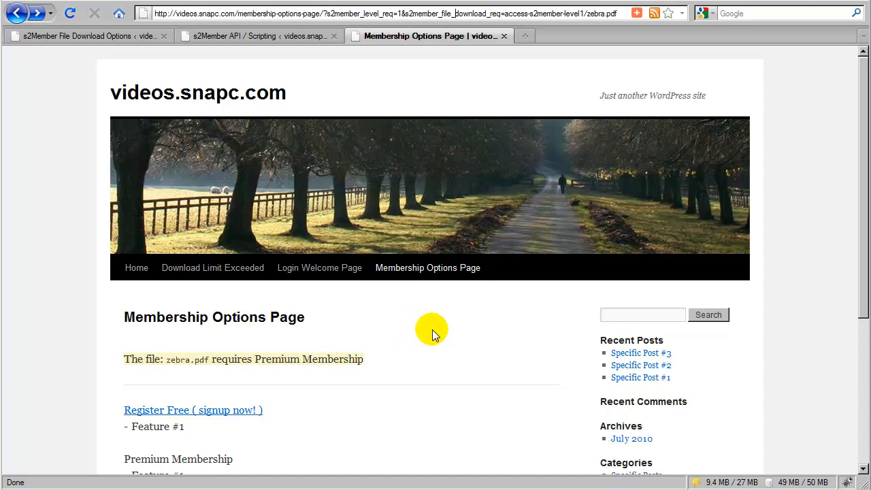
pyautogui.moveTo(446, 337)
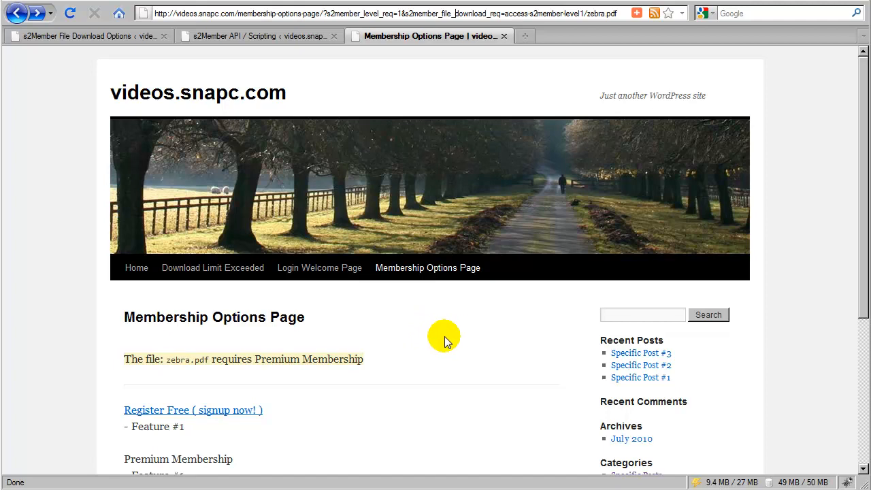
pyautogui.moveTo(420, 340)
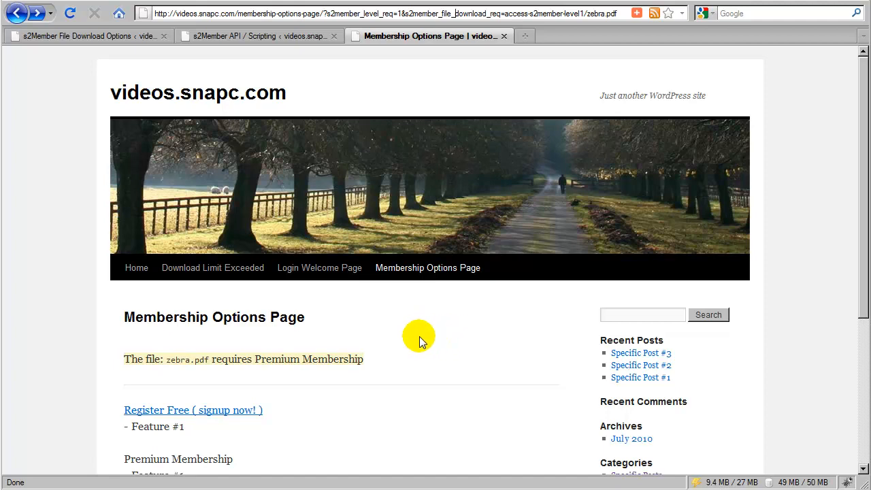
pyautogui.moveTo(439, 338)
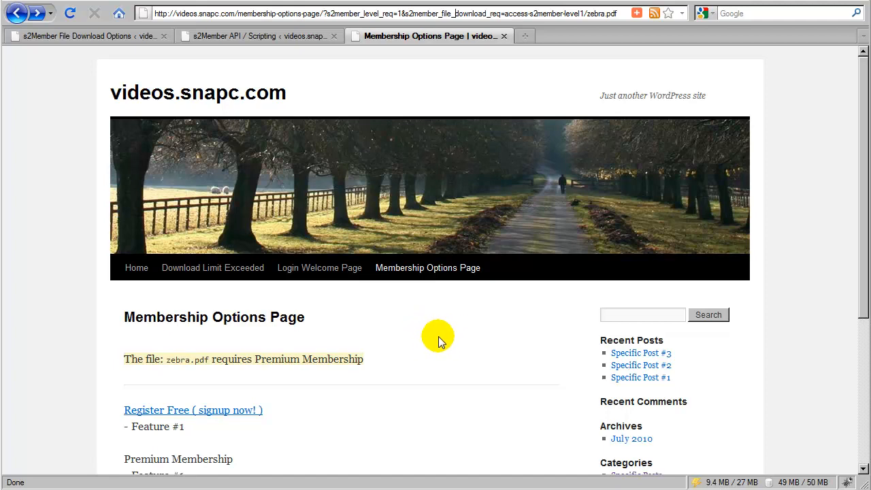
pyautogui.moveTo(435, 352)
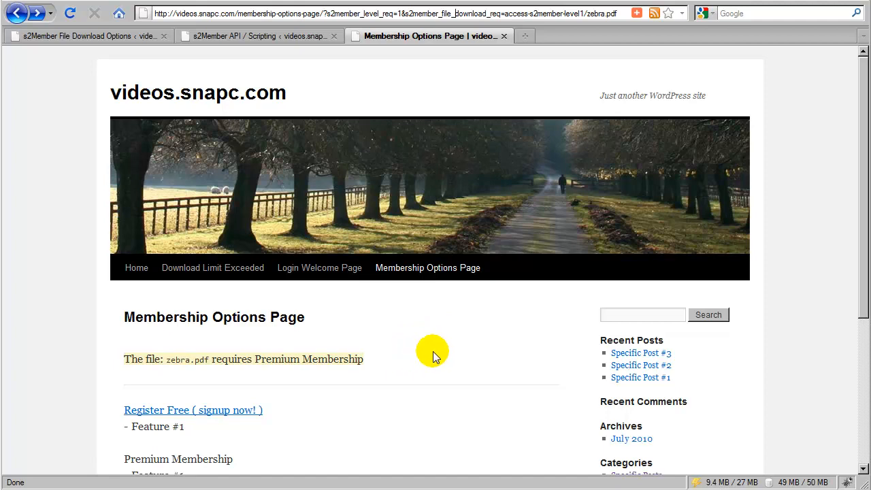
pyautogui.moveTo(450, 339)
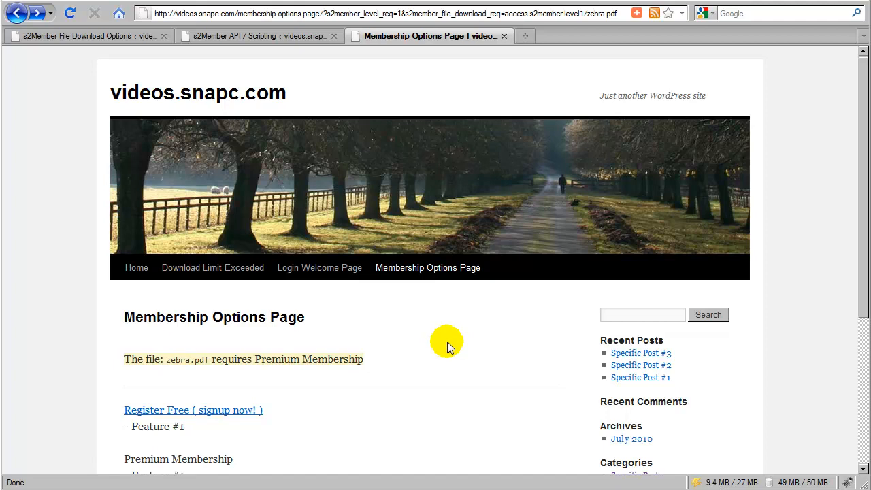
pyautogui.moveTo(442, 344)
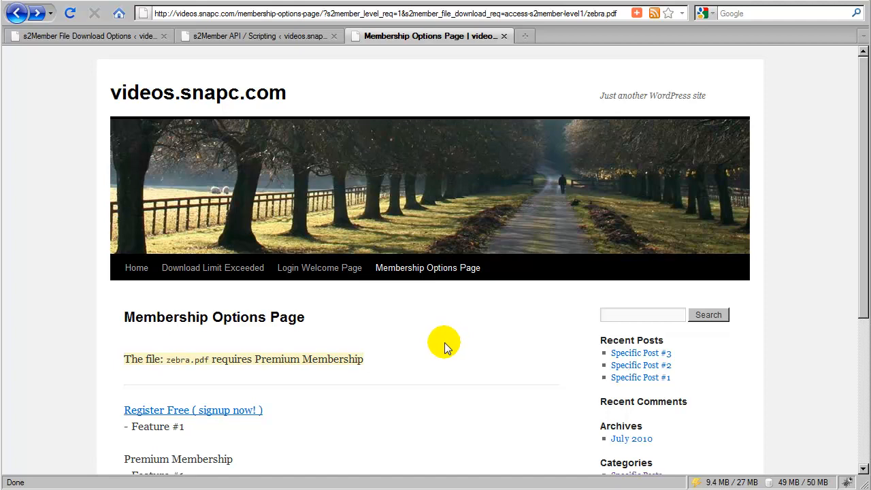
pyautogui.moveTo(471, 346)
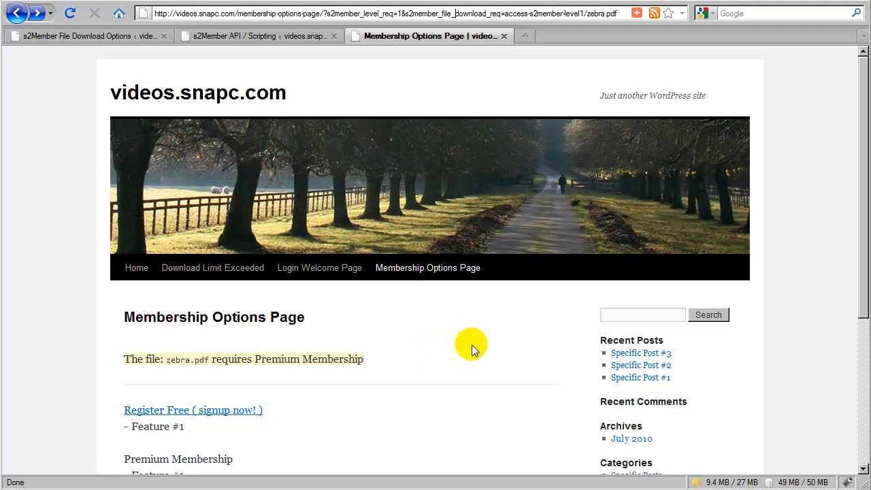
pyautogui.moveTo(462, 349)
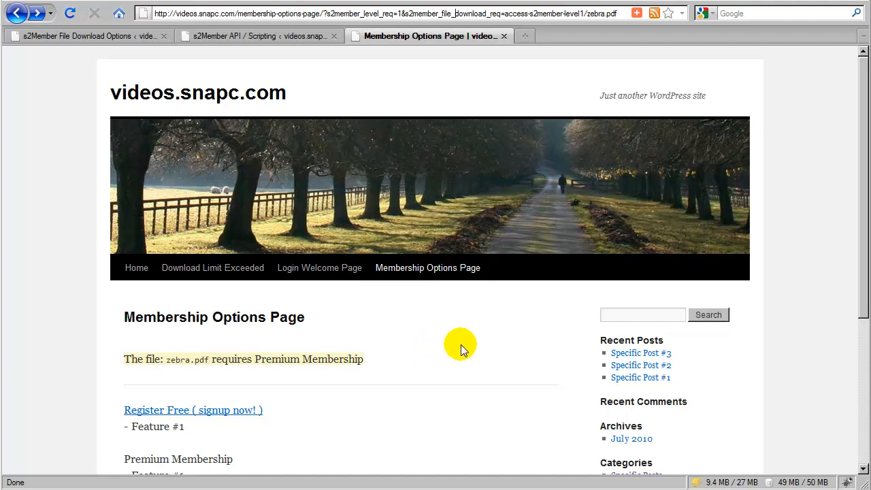
pyautogui.moveTo(485, 351)
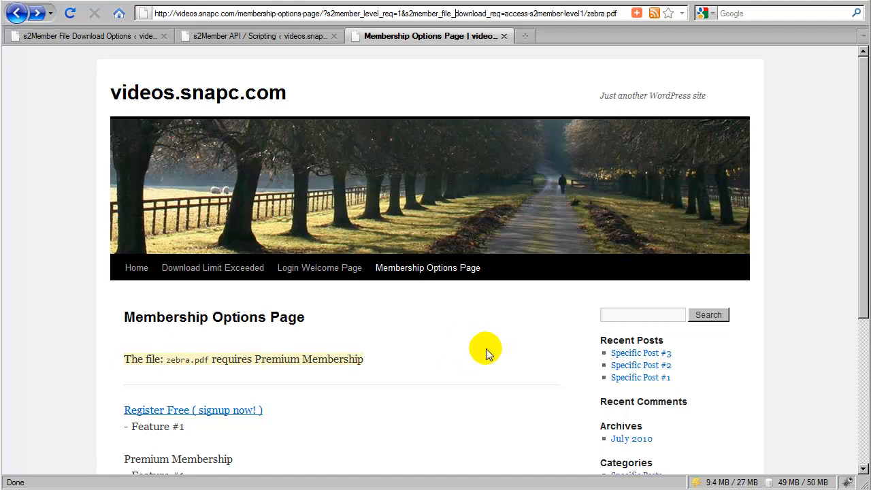